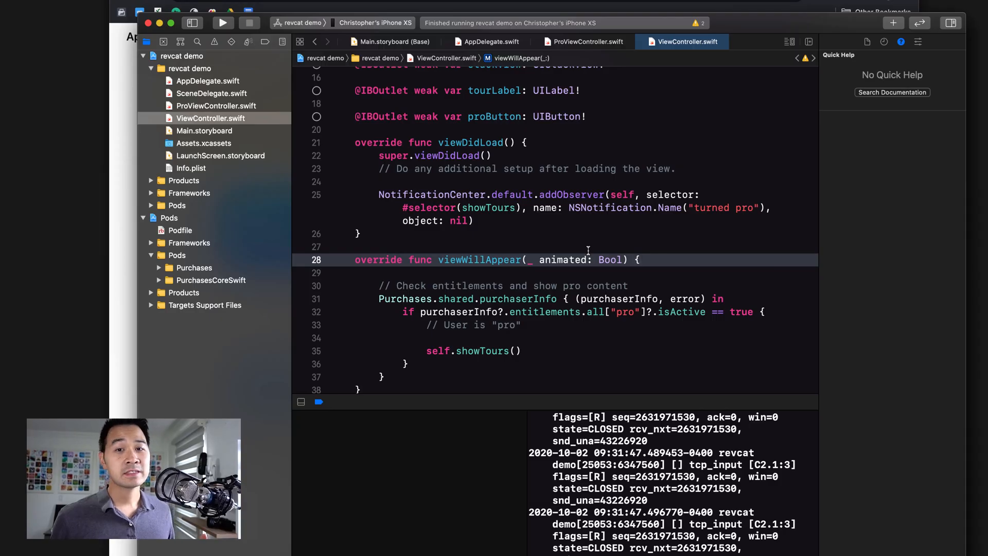
# Step: Review the current Swift source in the Xcode editor, scrolling through its functions
pyautogui.scroll(3)
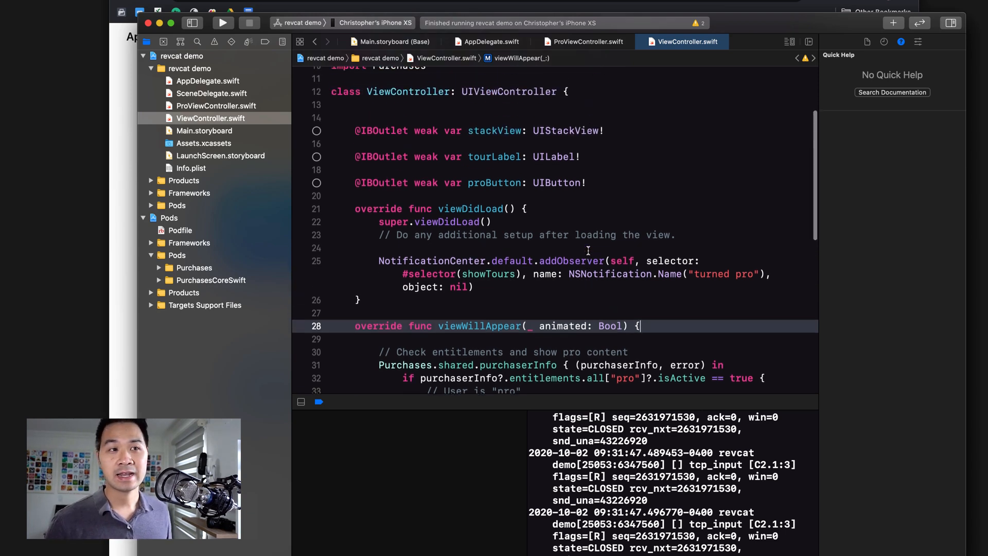
pyautogui.scroll(-3)
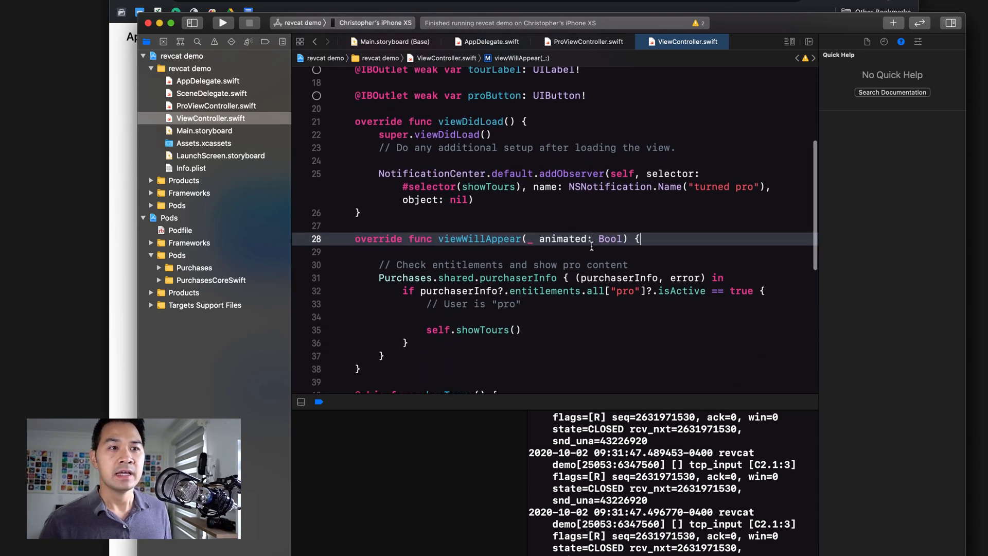
pyautogui.scroll(-3)
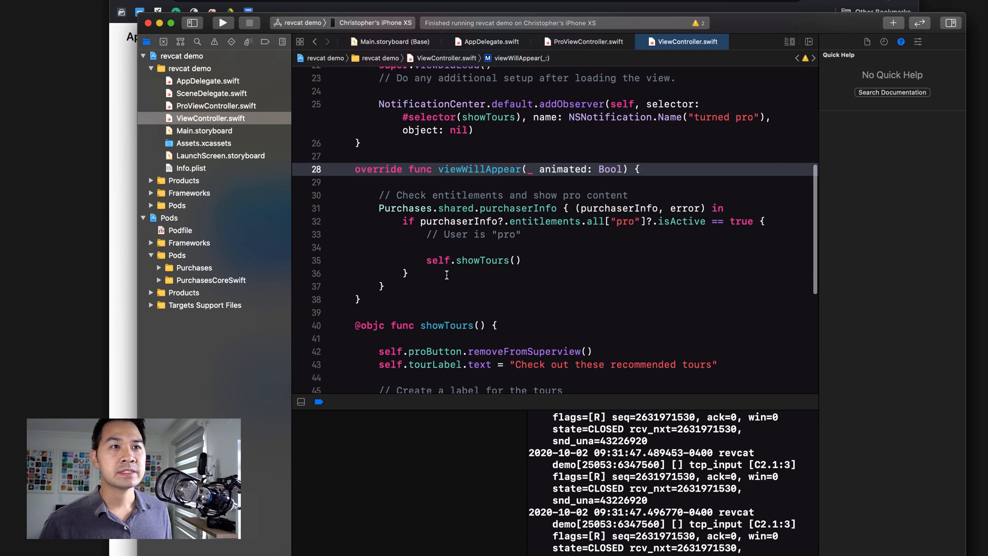
pyautogui.scroll(3)
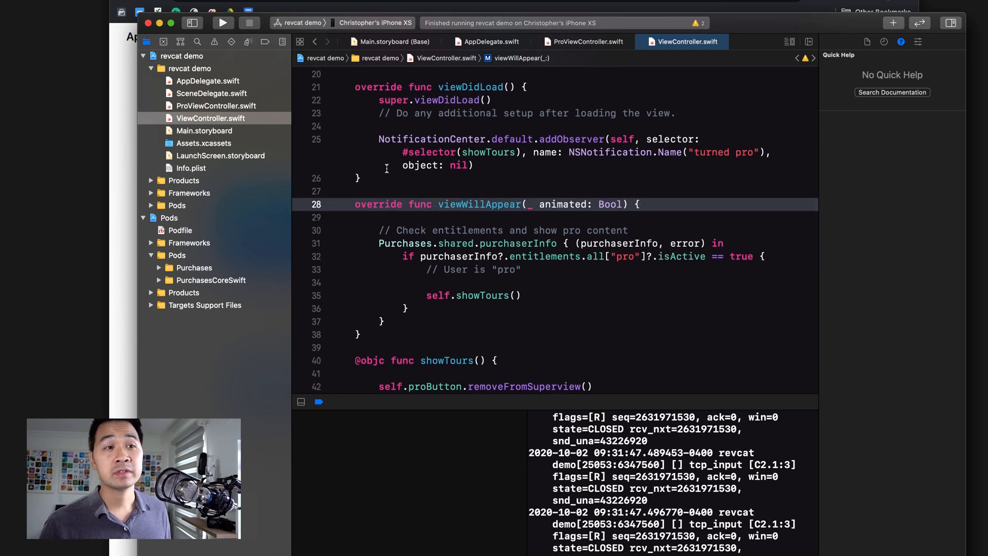
pyautogui.click(542, 257)
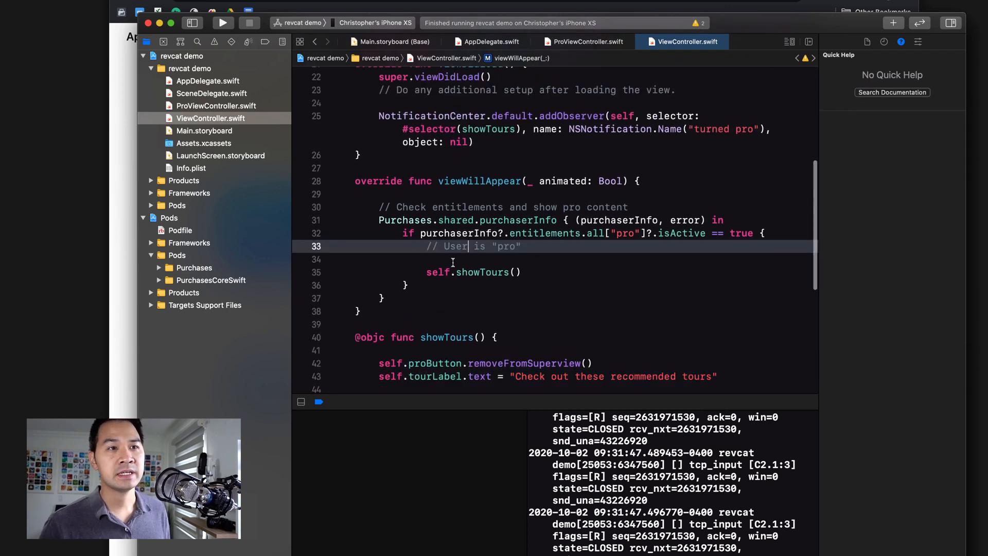
pyautogui.click(437, 272)
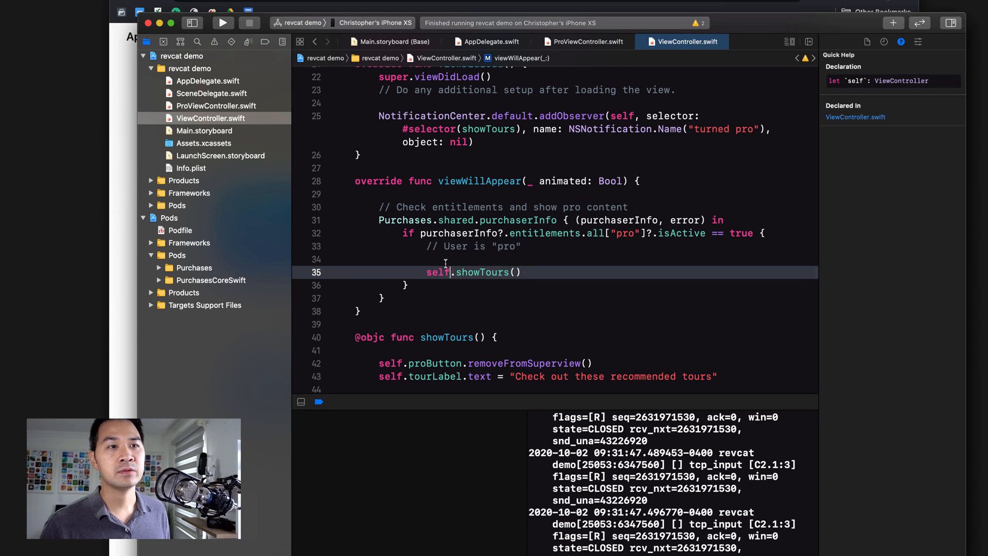
pyautogui.scroll(-3)
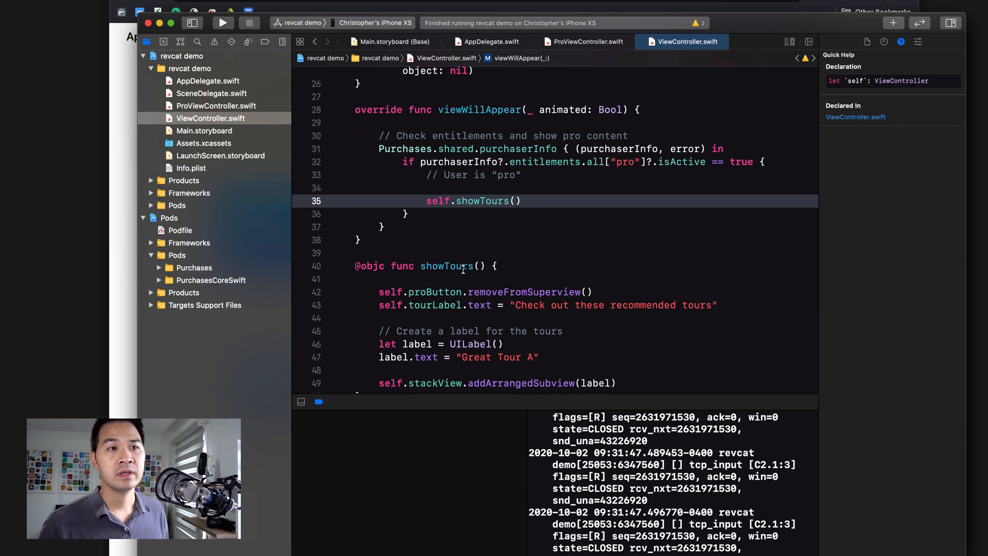
pyautogui.moveTo(509, 300)
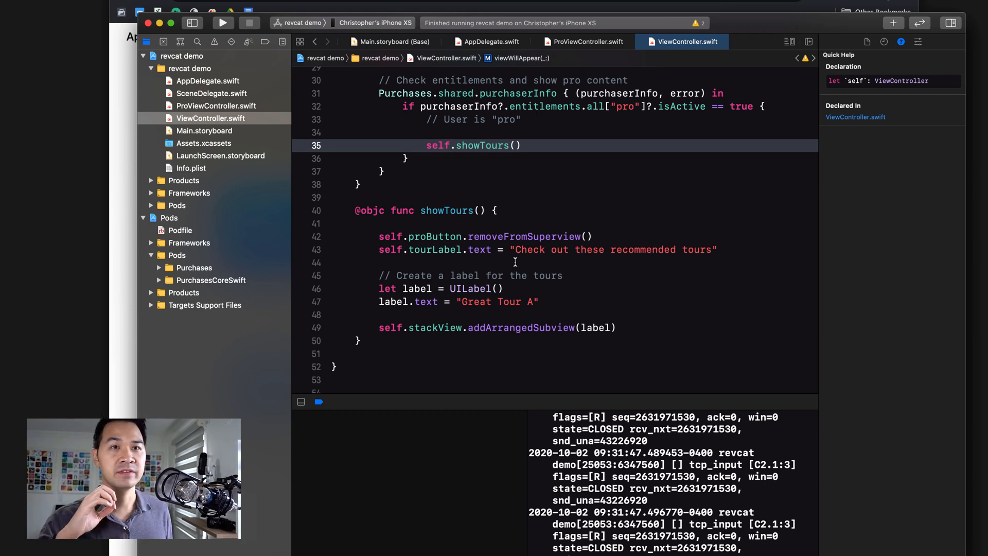
# Step: Show ProViewController.swift and review the purchaseTapped function
pyautogui.click(215, 105)
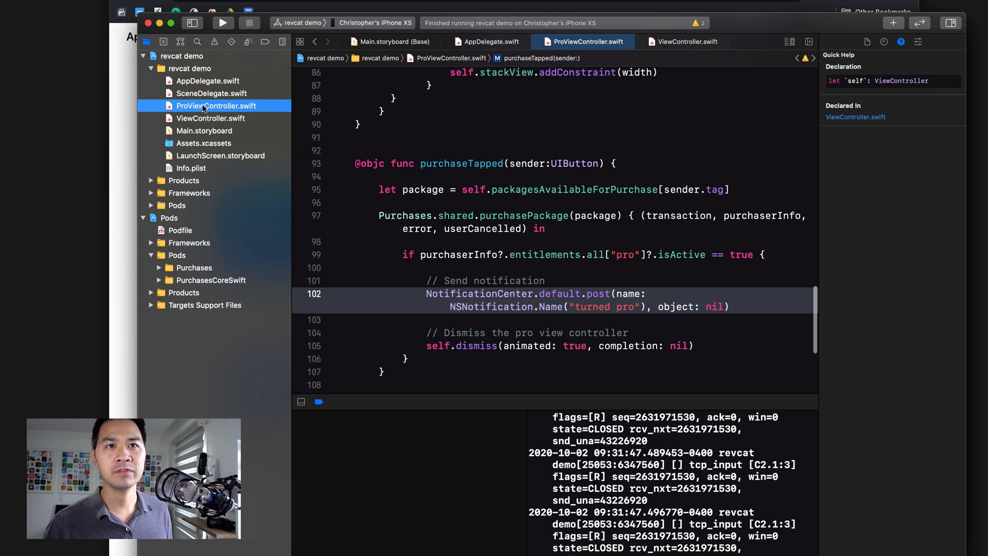
pyautogui.click(525, 189)
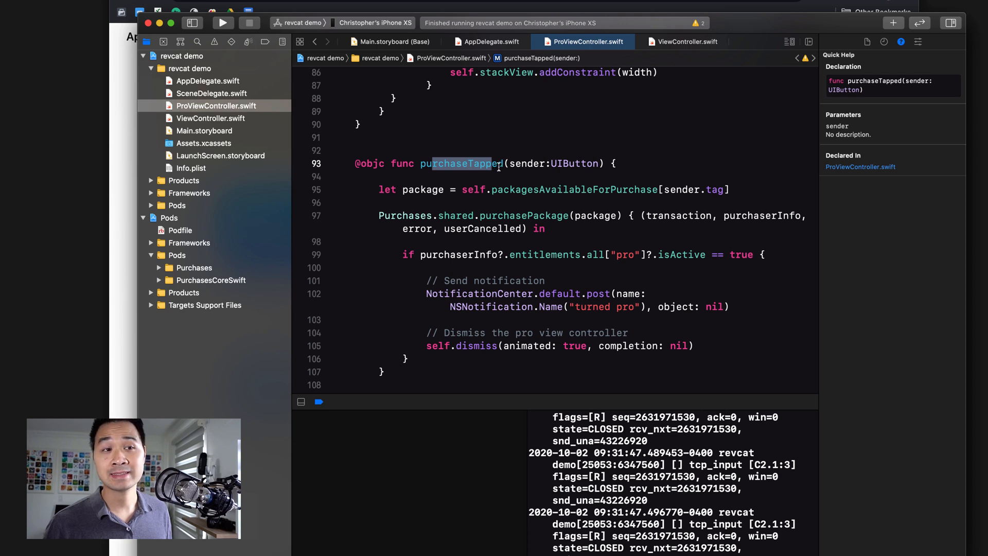
pyautogui.moveTo(537, 214)
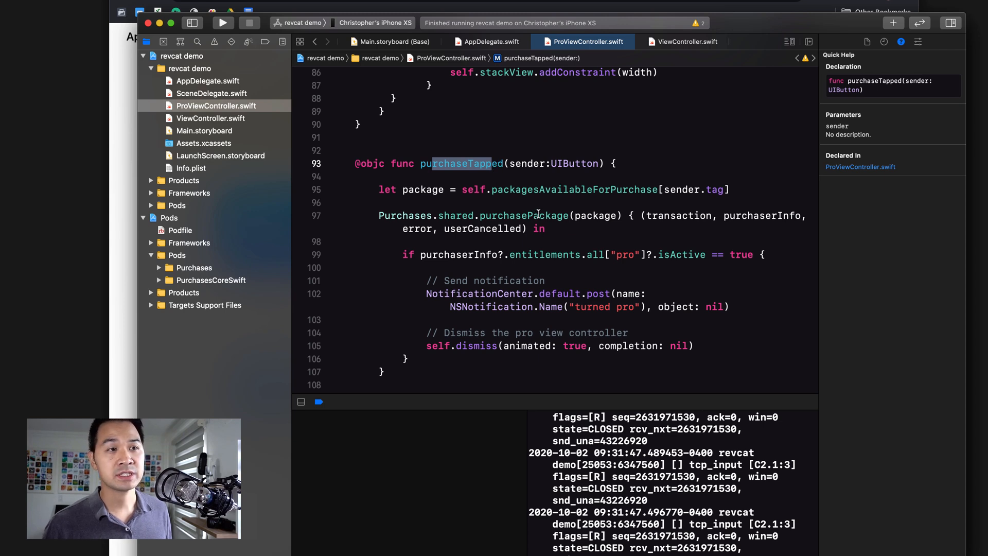
pyautogui.scroll(-3)
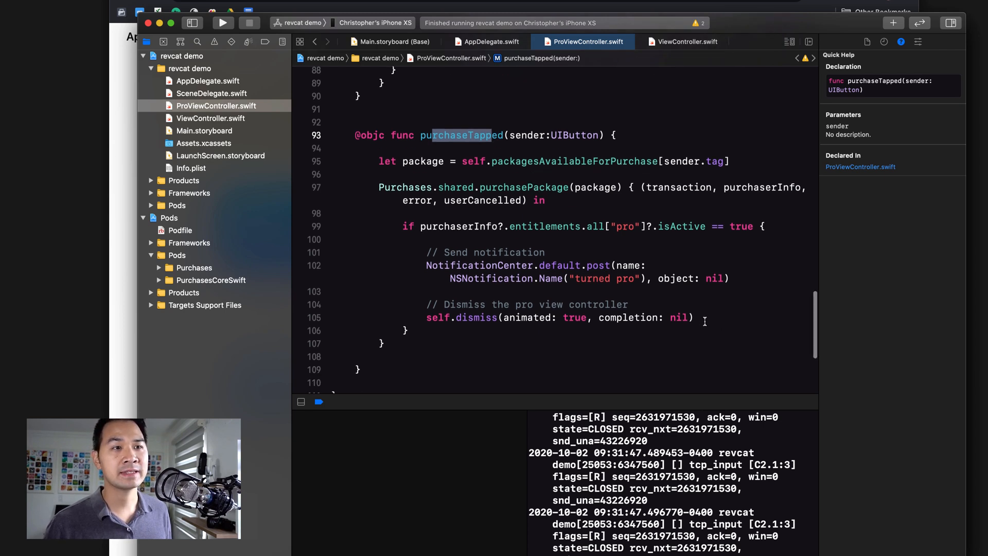
pyautogui.click(475, 317)
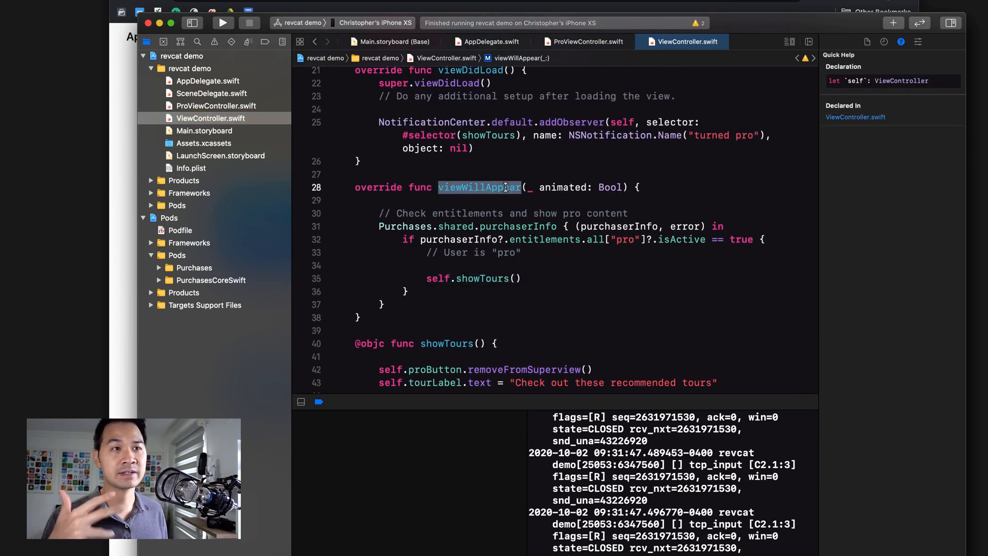
pyautogui.scroll(3)
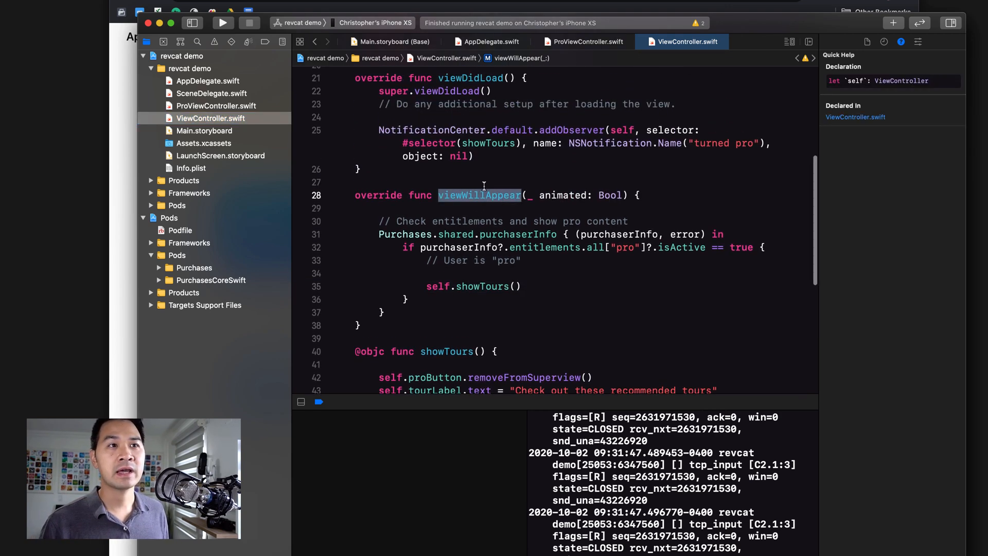
pyautogui.scroll(3)
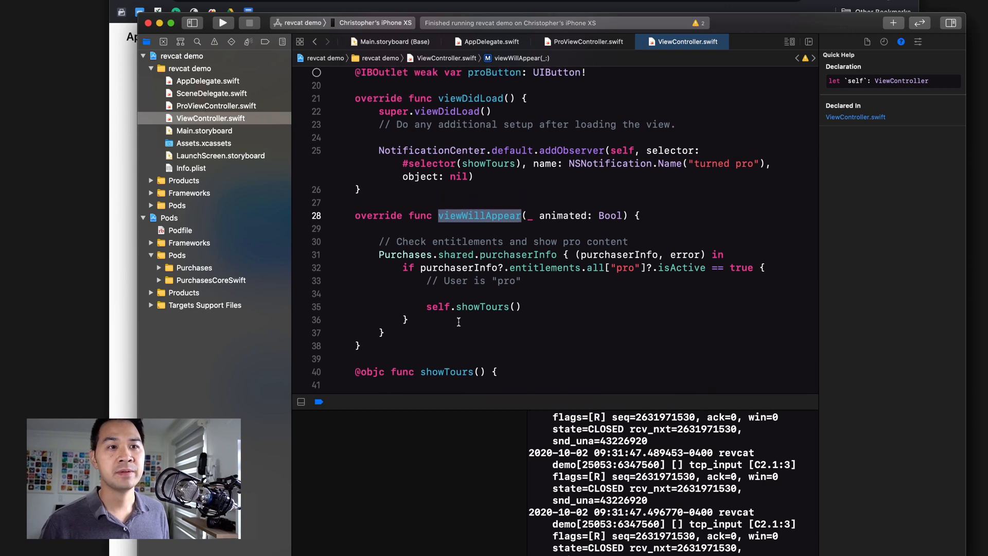
pyautogui.scroll(-3)
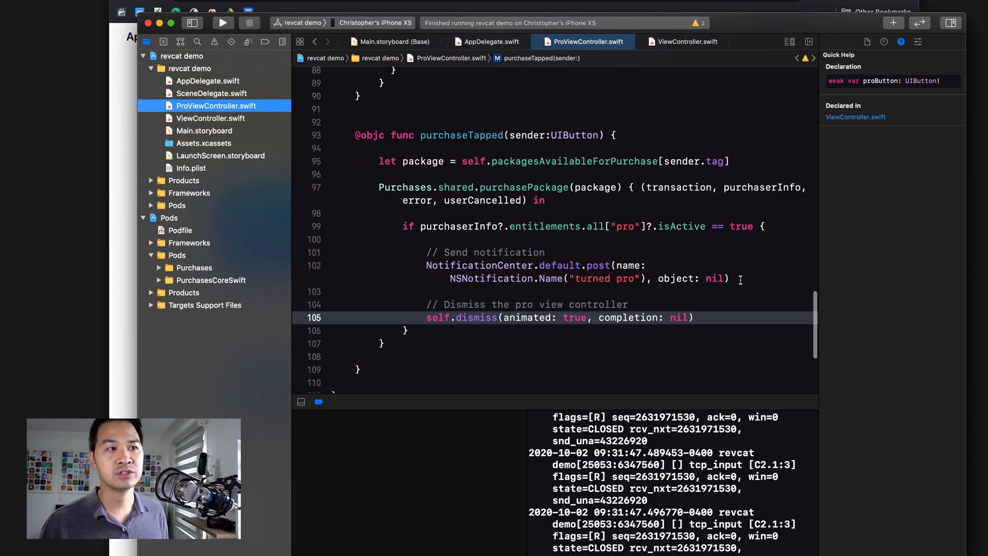
# Step: Highlight the "turned pro" notification name posted after a successful purchase
pyautogui.click(476, 317)
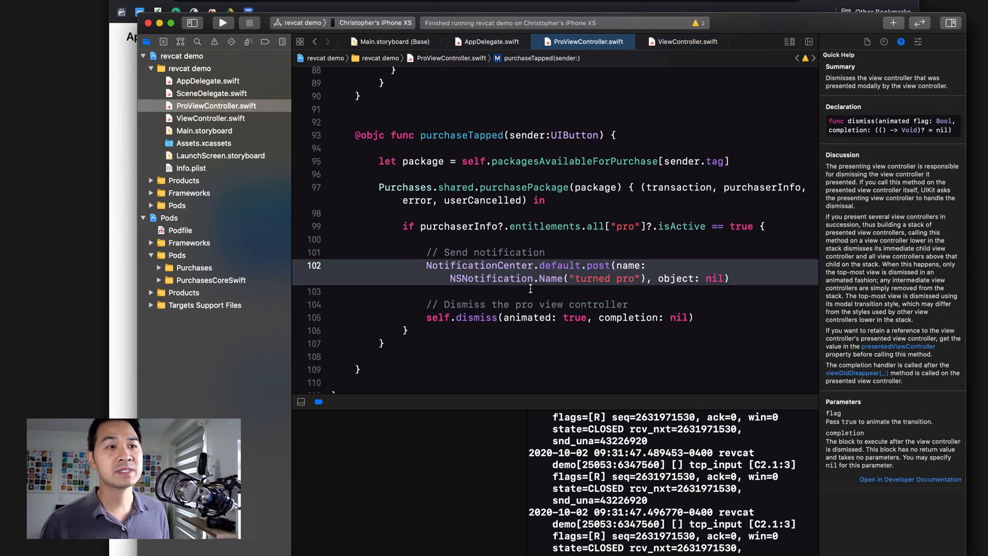
pyautogui.doubleClick(604, 279)
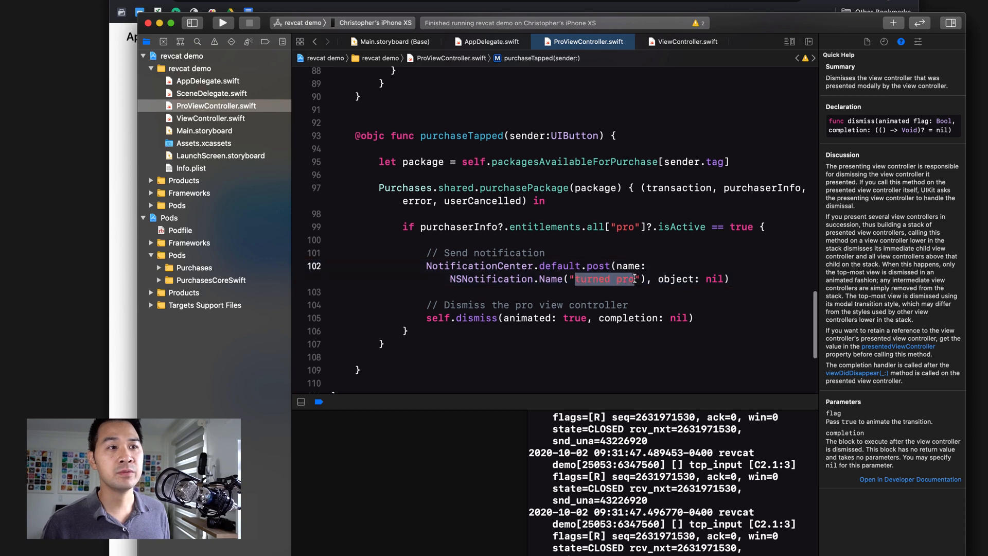
pyautogui.click(615, 279)
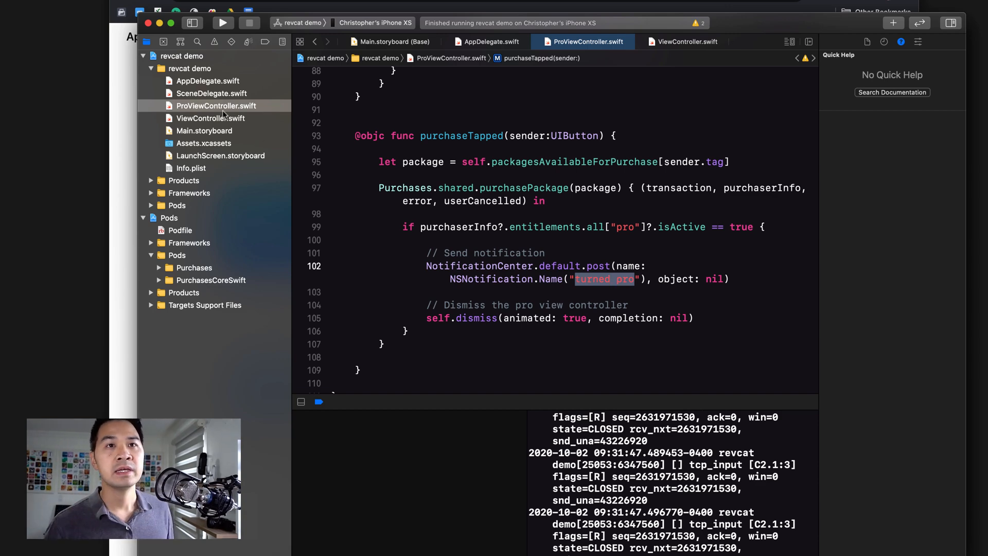
# Step: Show ViewController.swift and review its turned-pro addObserver call and showTours function
pyautogui.click(210, 117)
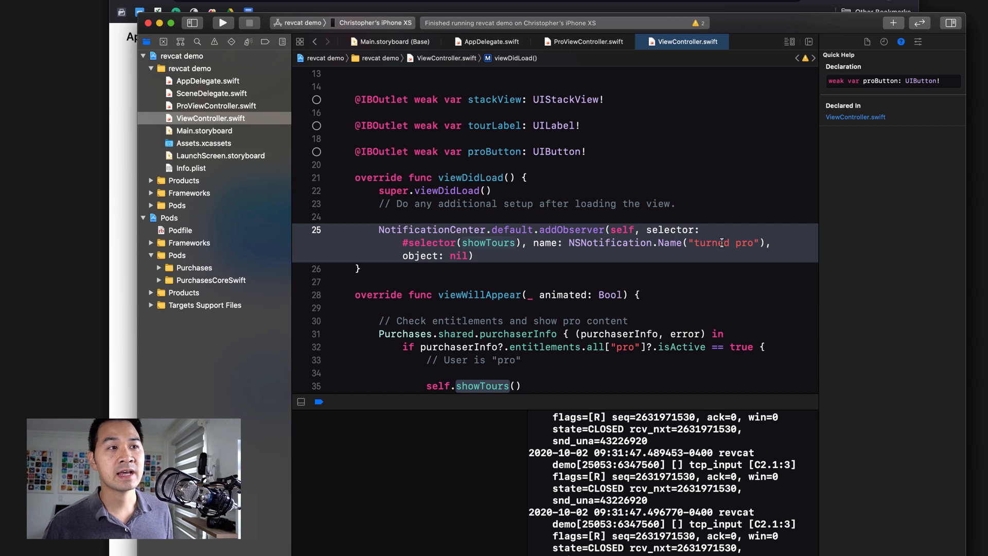
pyautogui.moveTo(689, 254)
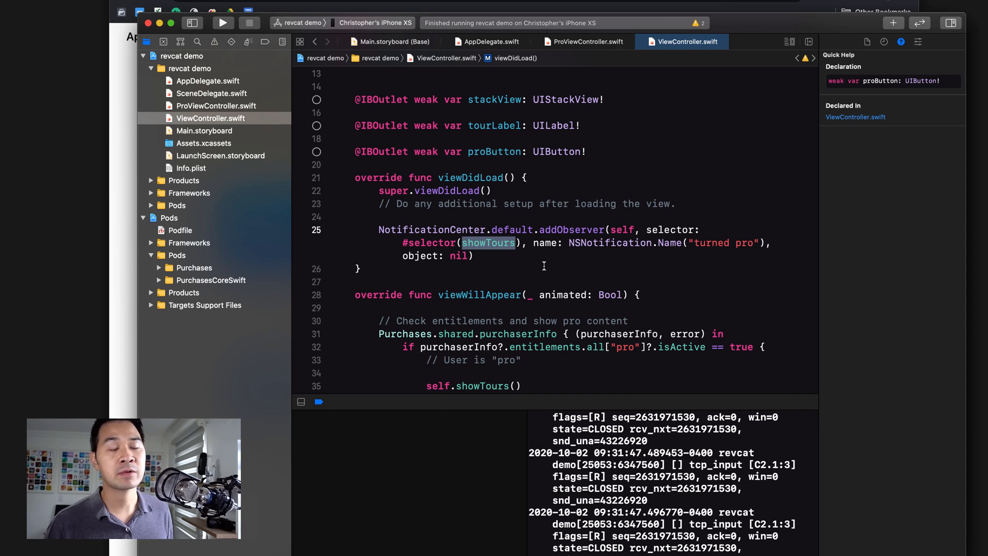
pyautogui.scroll(3)
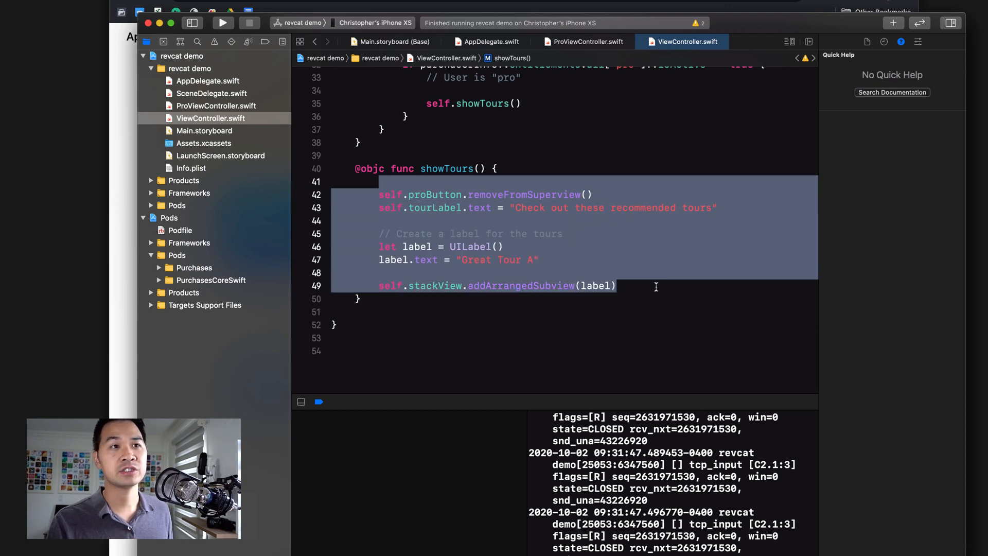
pyautogui.scroll(3)
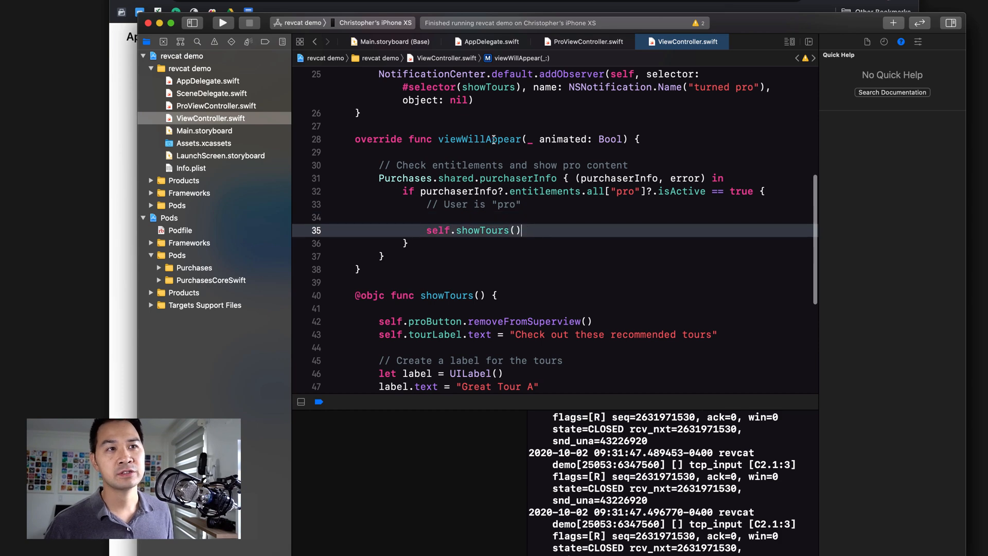
pyautogui.click(526, 230)
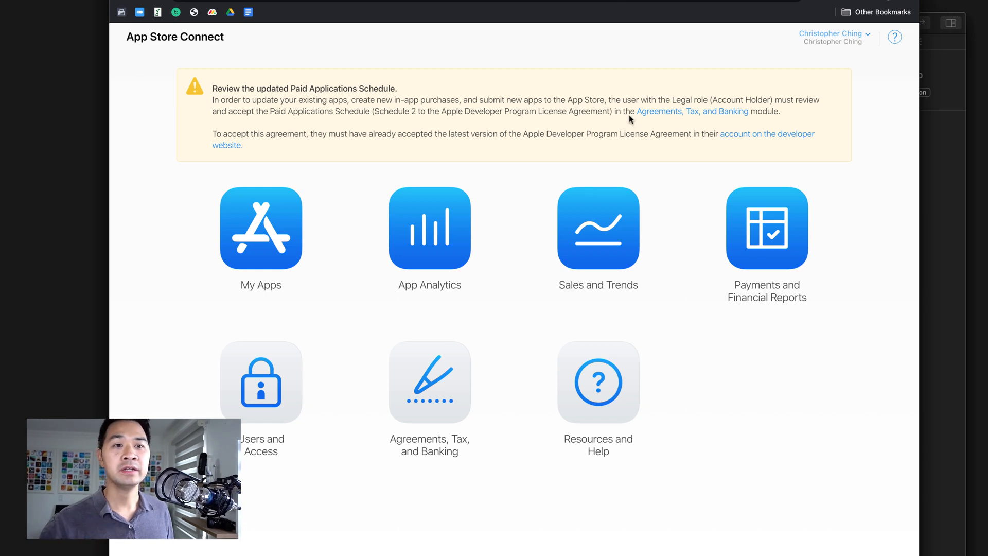
pyautogui.moveTo(278, 365)
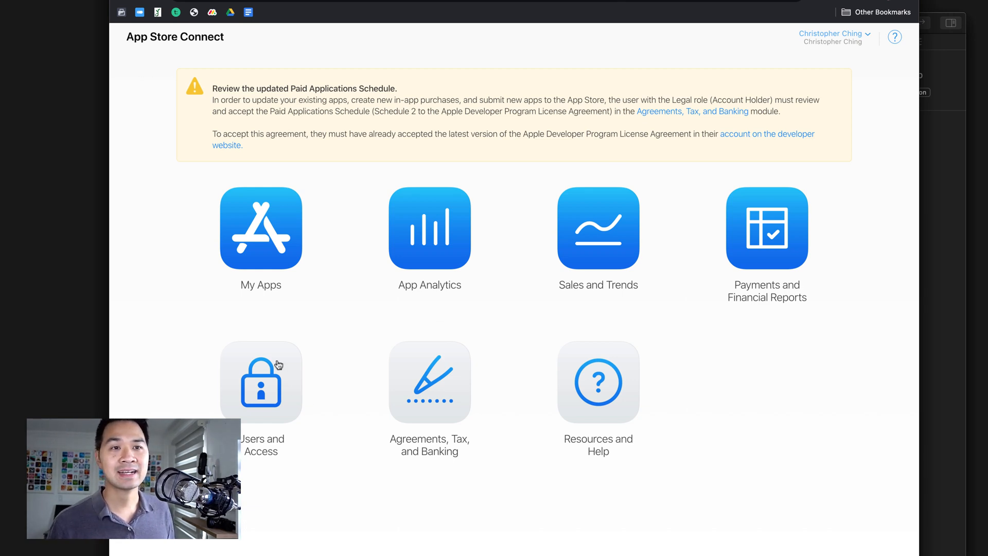
# Step: Go to Users and Access in App Store Connect and show the Sandbox Testers list
pyautogui.click(260, 381)
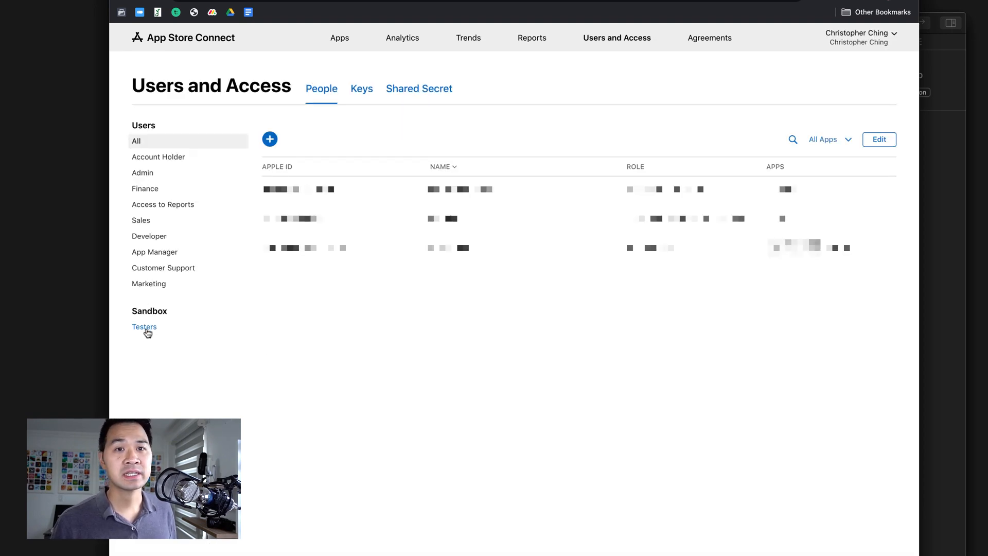
pyautogui.click(144, 327)
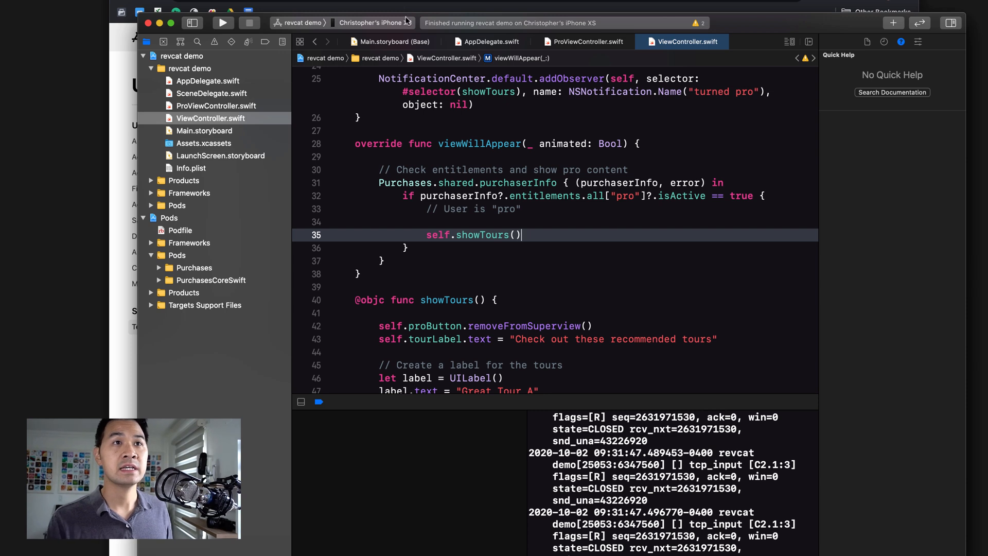
pyautogui.moveTo(403, 23)
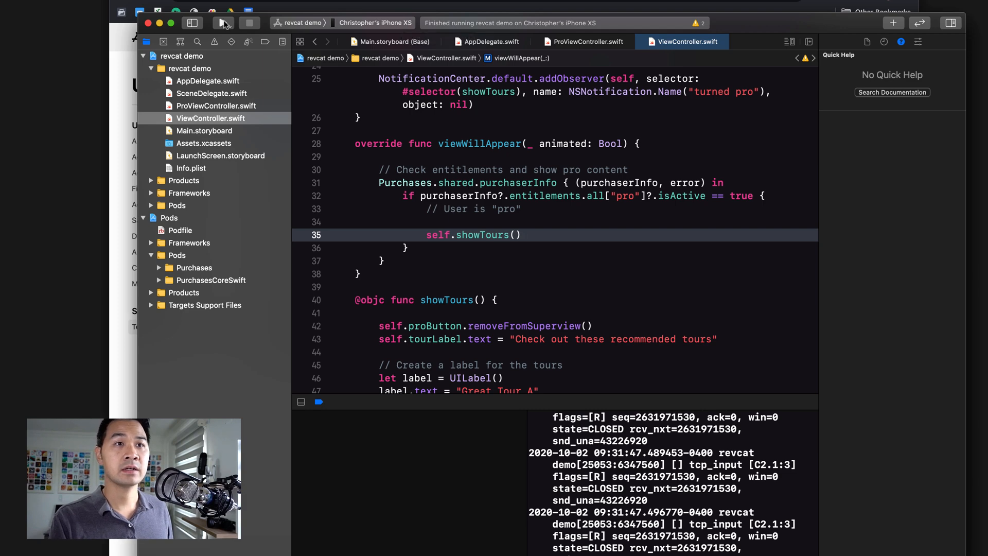
# Step: Run the revcat demo on the iPhone and choose Join Pro For Tours on the Paris screen
pyautogui.click(222, 23)
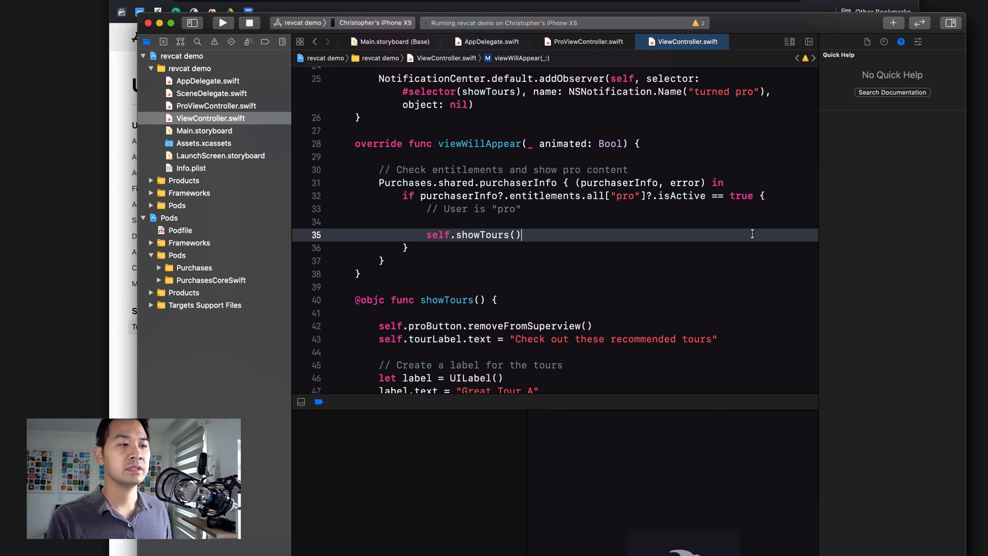
pyautogui.click(222, 23)
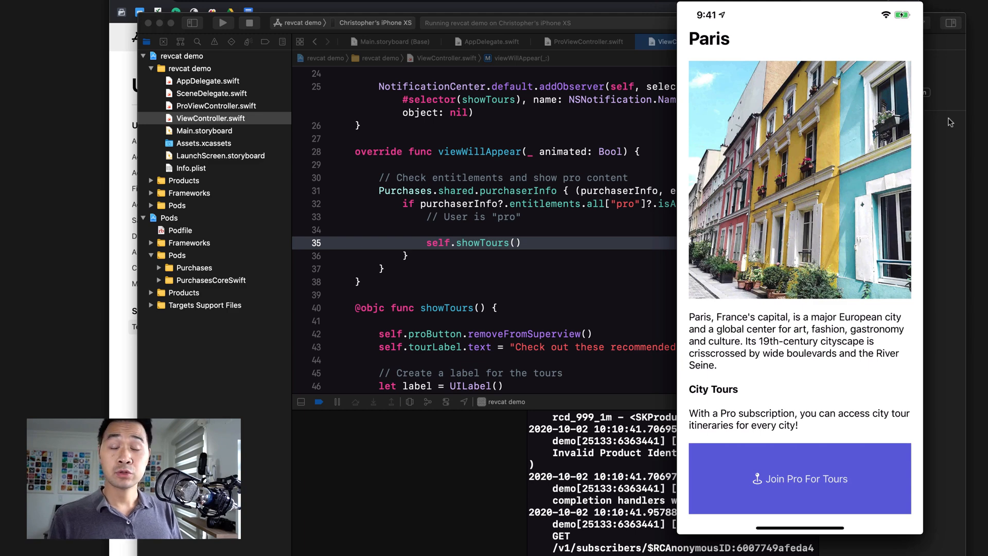
pyautogui.click(798, 478)
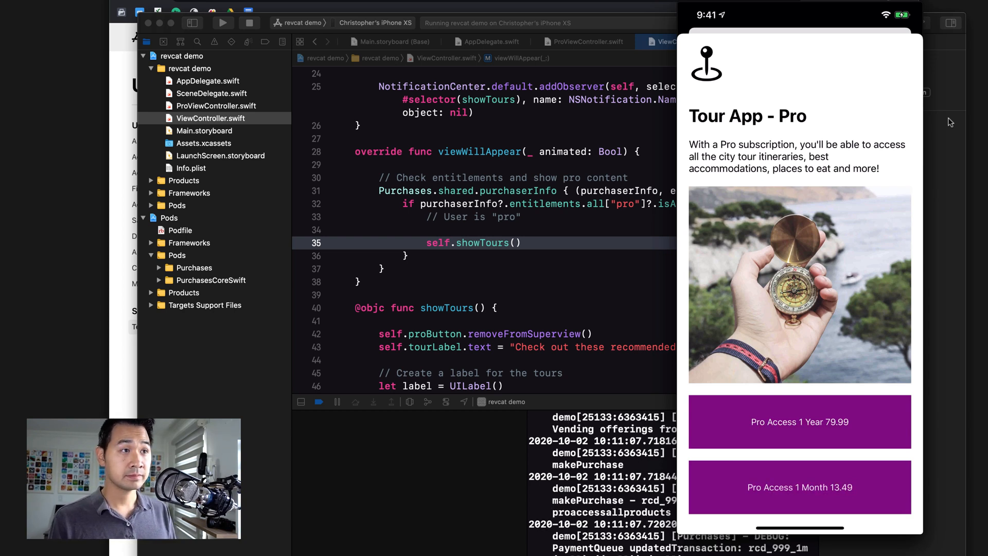
# Step: Buy the Pro Access 1 Month $13.49 plan with the sandbox password and confirm the purchase
pyautogui.click(799, 487)
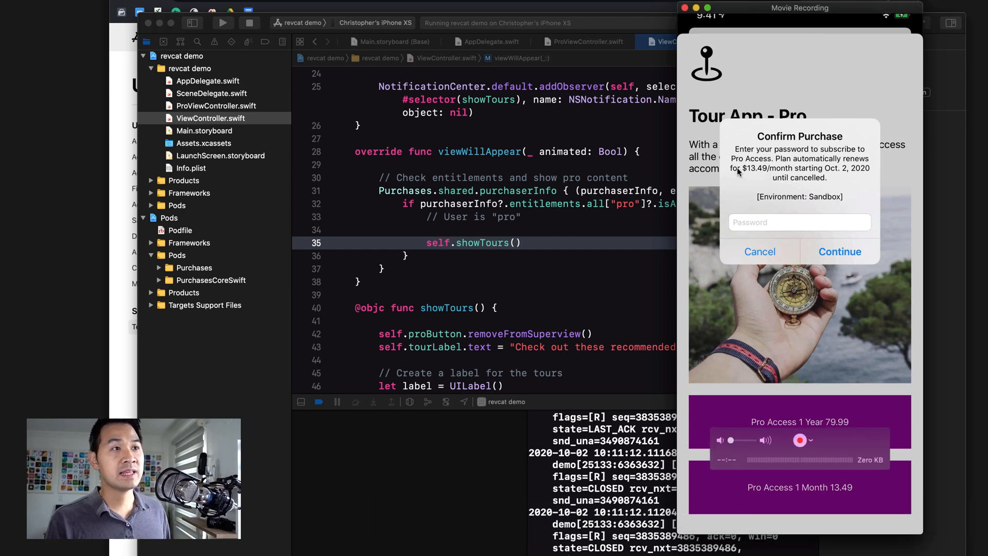
pyautogui.moveTo(813, 158)
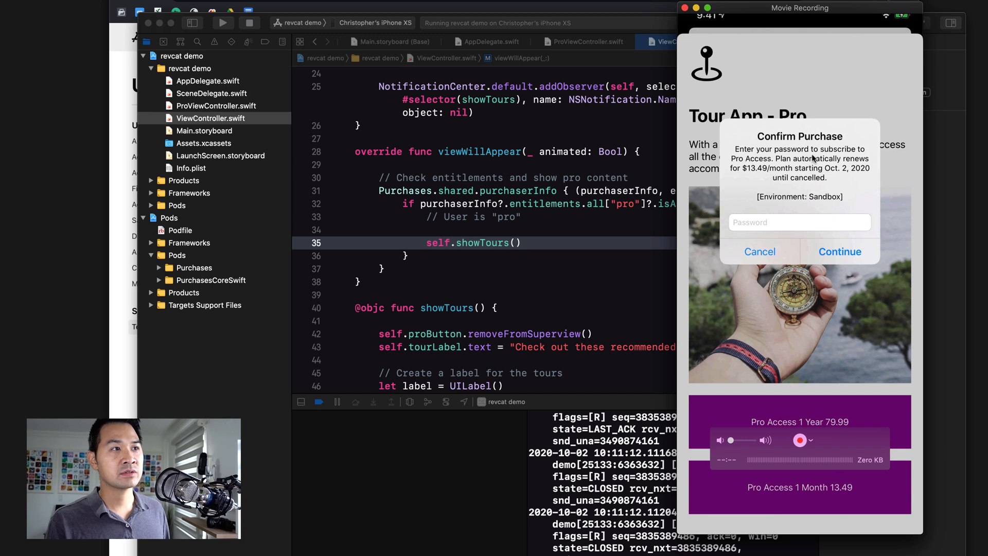
pyautogui.moveTo(766, 166)
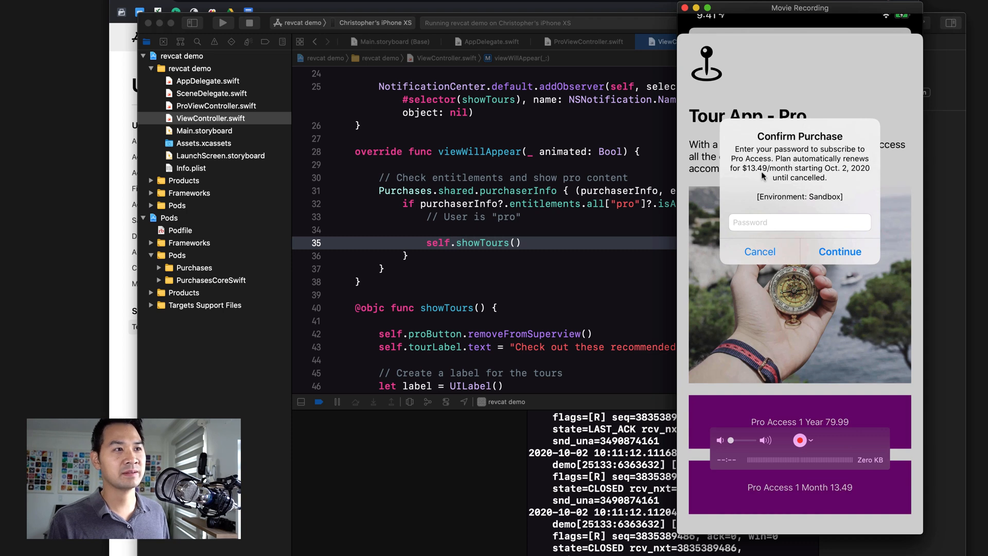
pyautogui.moveTo(756, 178)
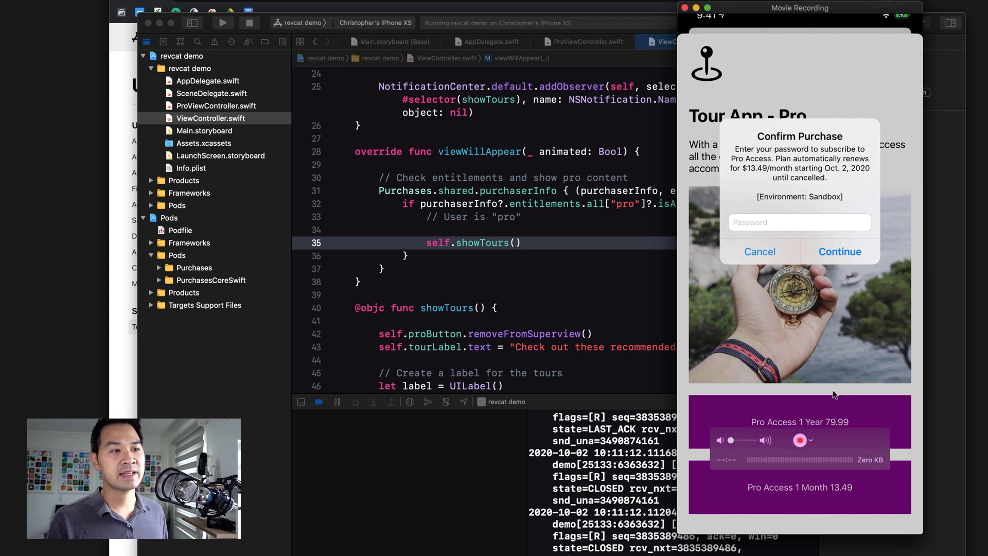
pyautogui.moveTo(810, 417)
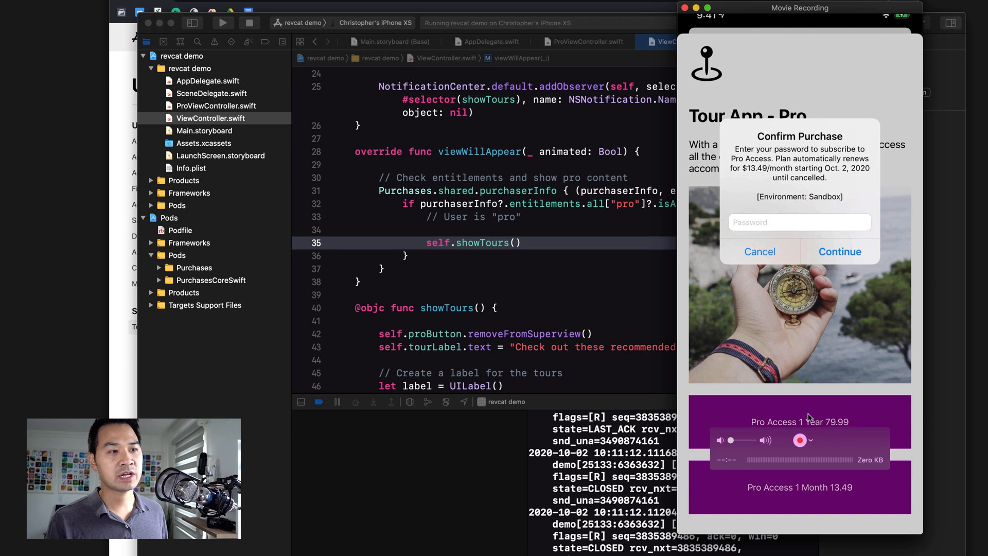
pyautogui.moveTo(787, 427)
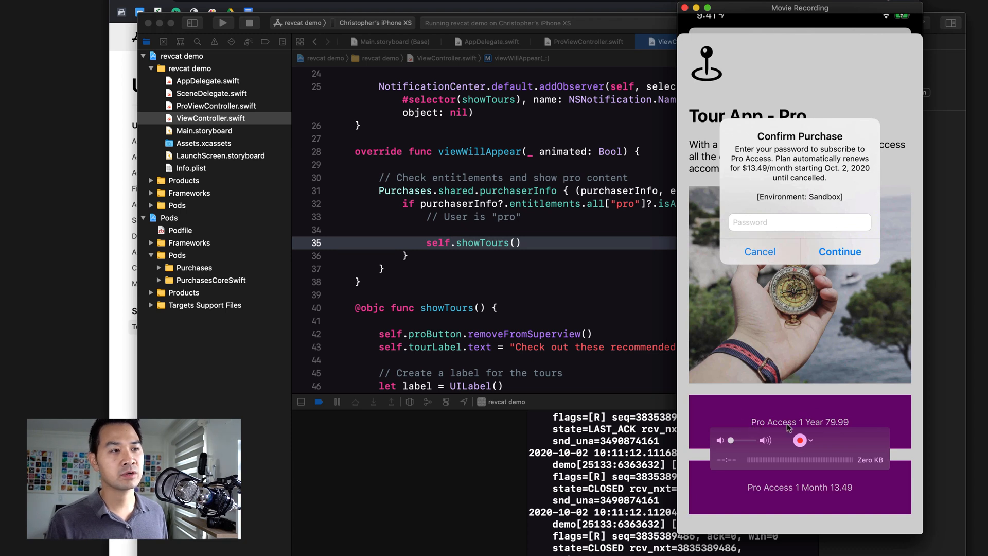
pyautogui.moveTo(854, 428)
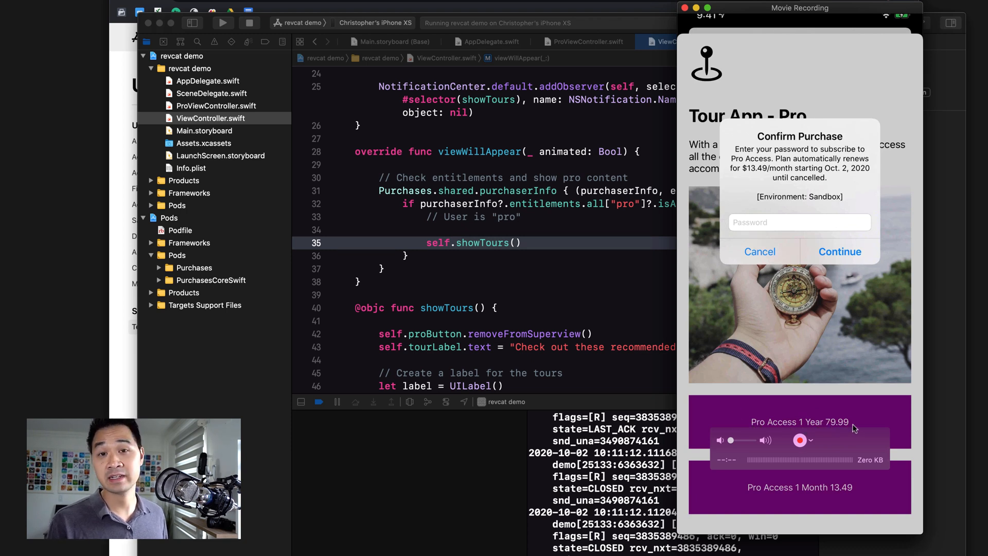
pyautogui.moveTo(809, 162)
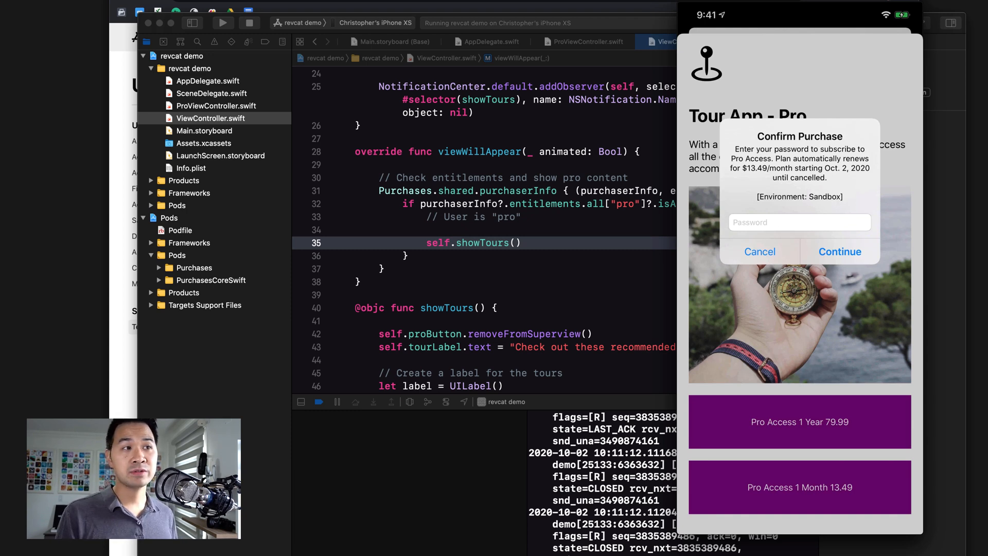
pyautogui.click(798, 222)
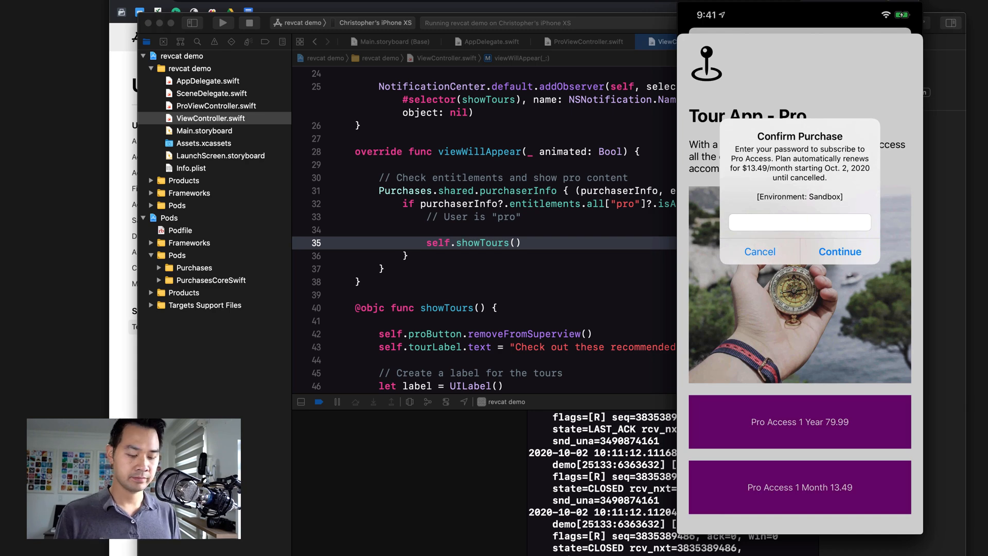
pyautogui.click(759, 251)
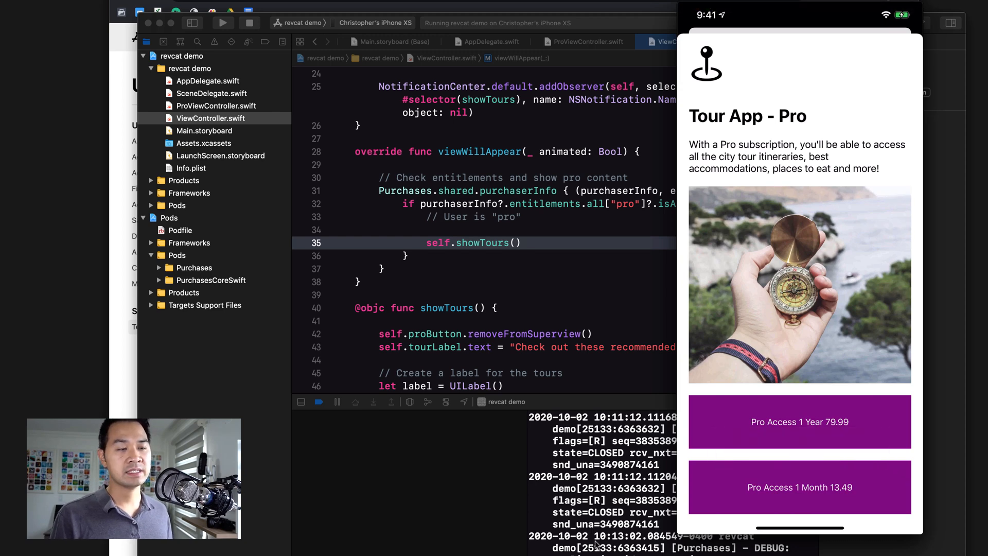
# Step: Acknowledge the You're all set alert so the Paris page shows the recommended pro tours
pyautogui.click(798, 422)
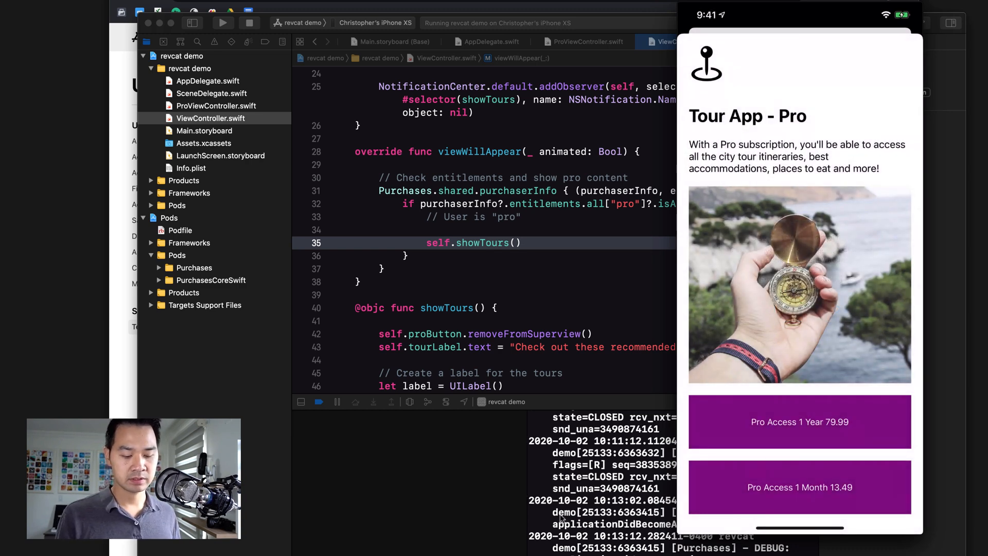
pyautogui.click(799, 422)
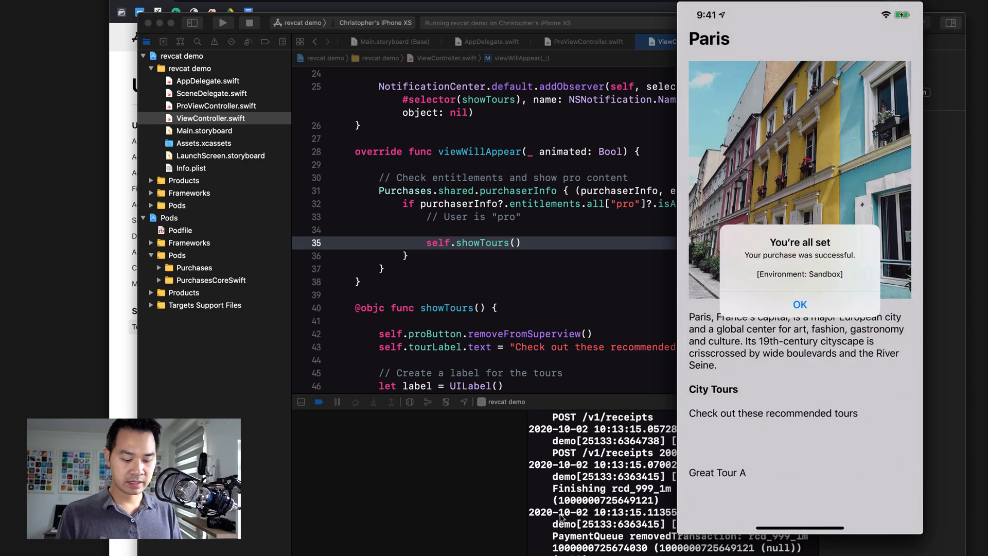
pyautogui.click(800, 305)
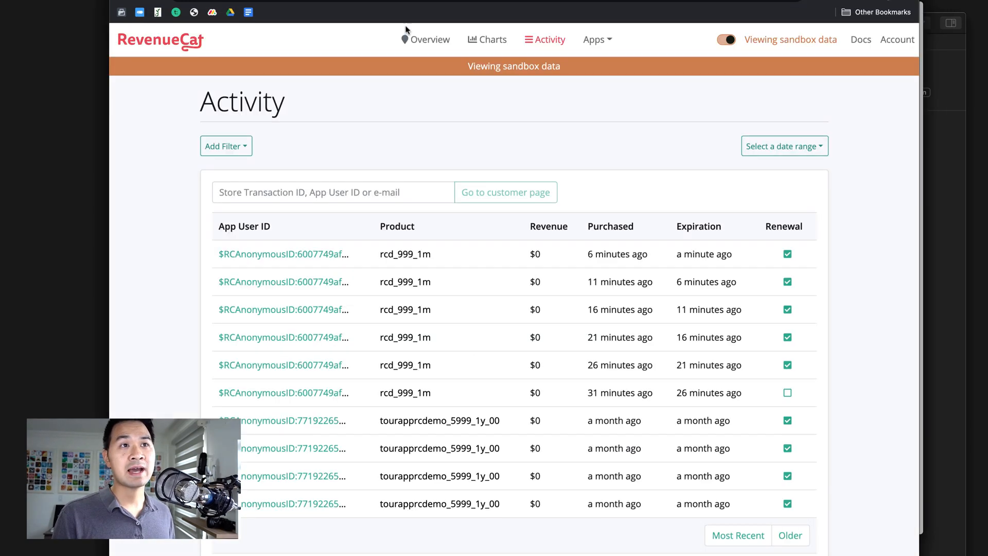
# Step: Show RevenueCat's sandbox Overview and highlight the newest rcd_999_1m transaction expiring in 4 minutes
pyautogui.click(430, 39)
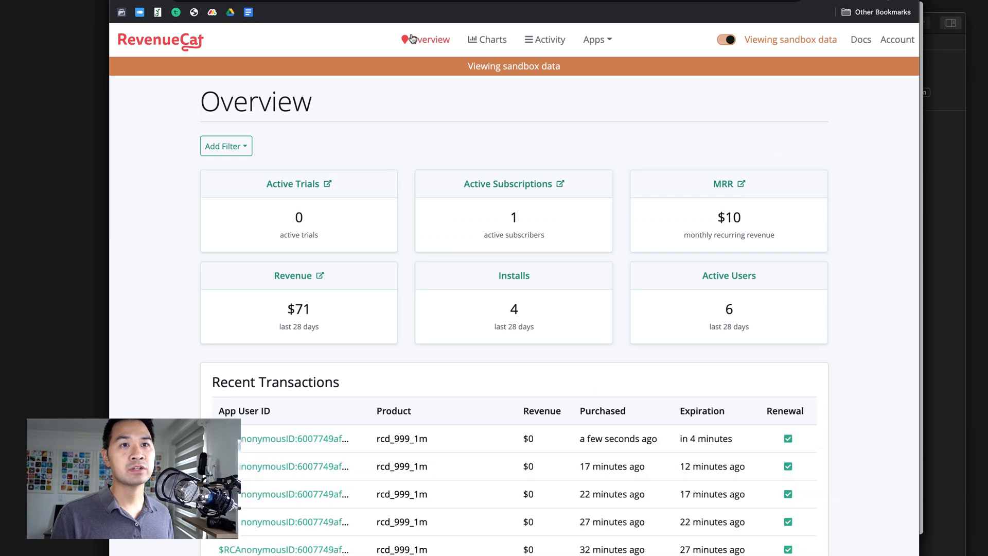
pyautogui.moveTo(593, 39)
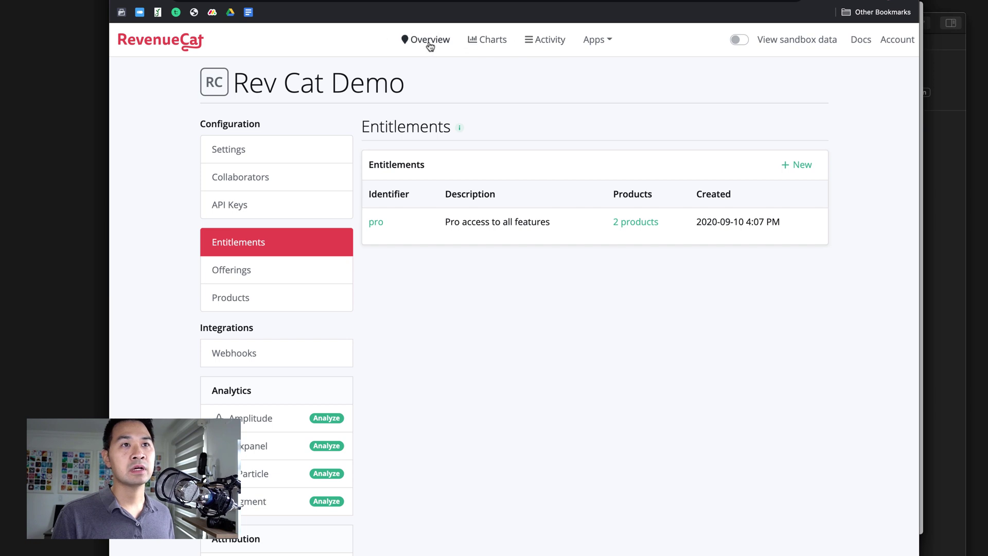
pyautogui.click(430, 39)
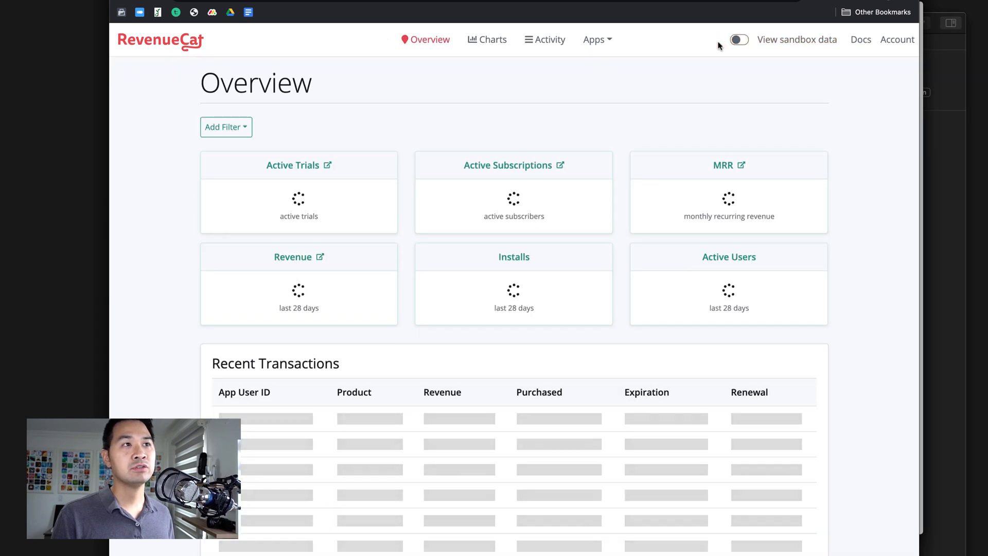
pyautogui.click(739, 39)
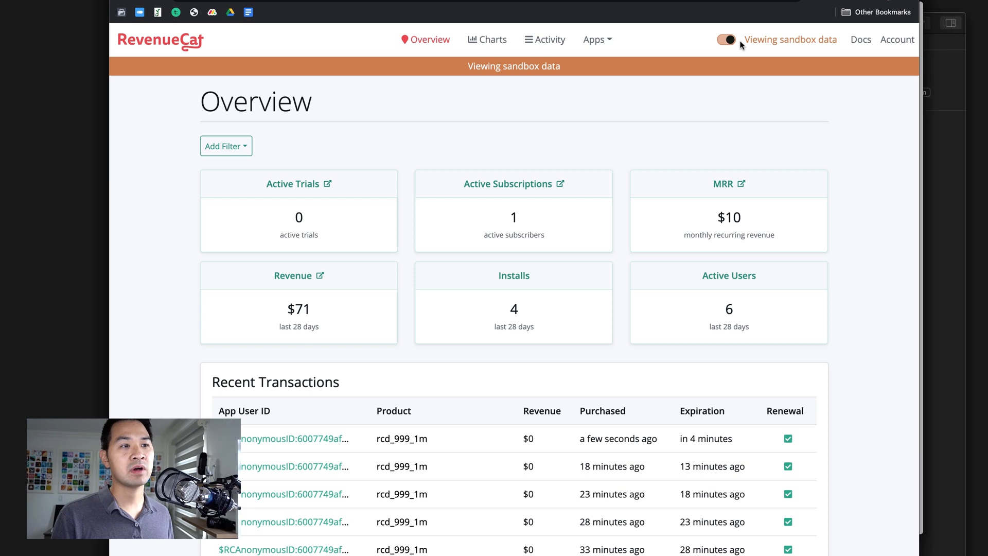
pyautogui.scroll(3)
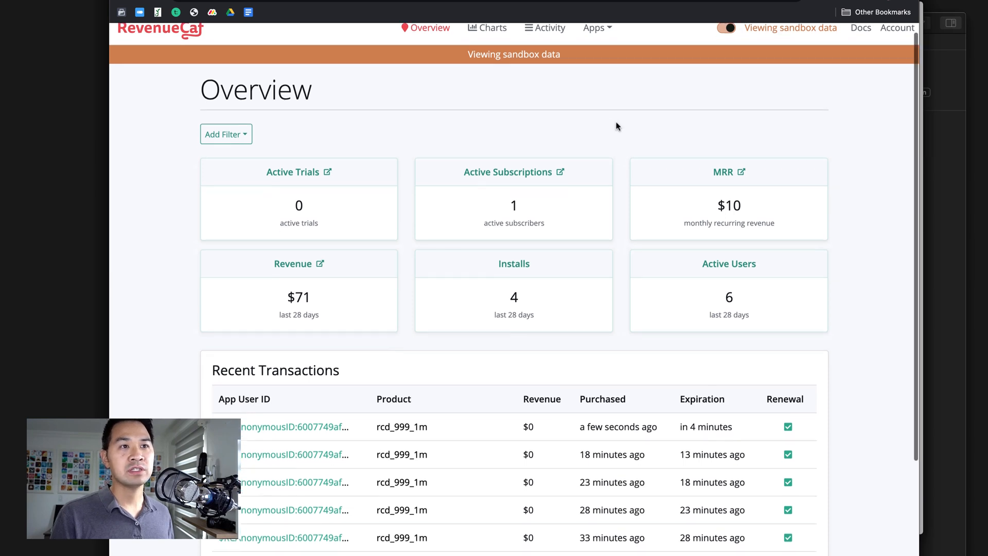
pyautogui.scroll(-3)
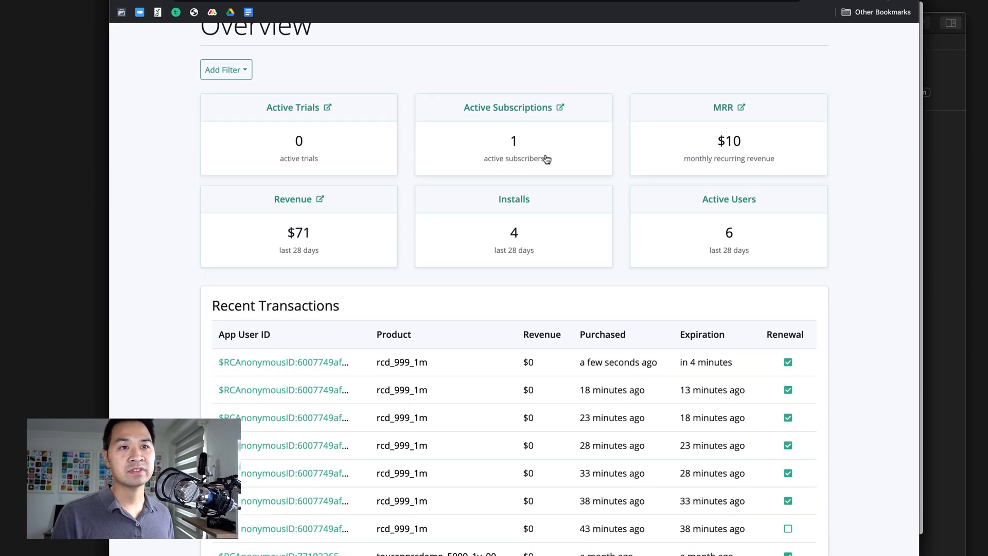
pyautogui.scroll(-3)
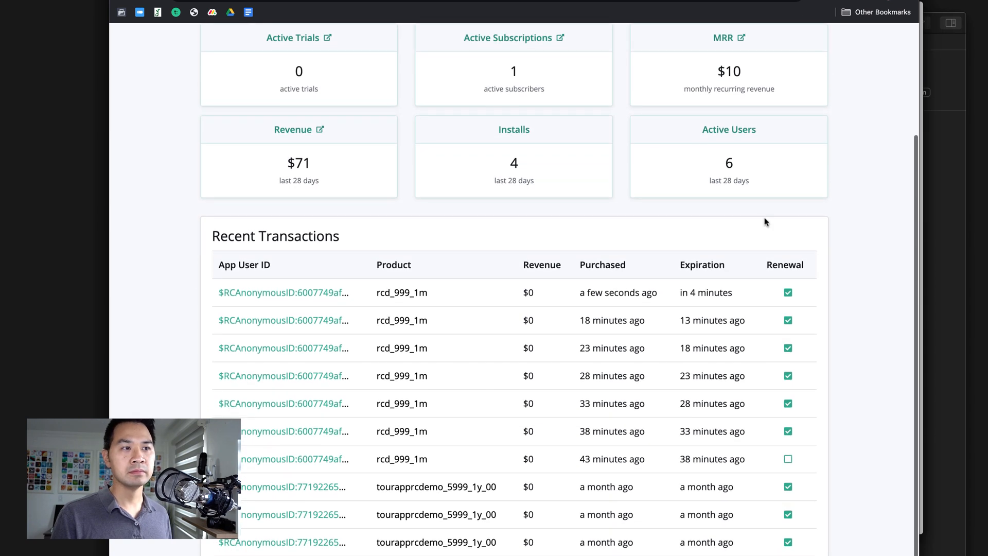
pyautogui.moveTo(283, 292)
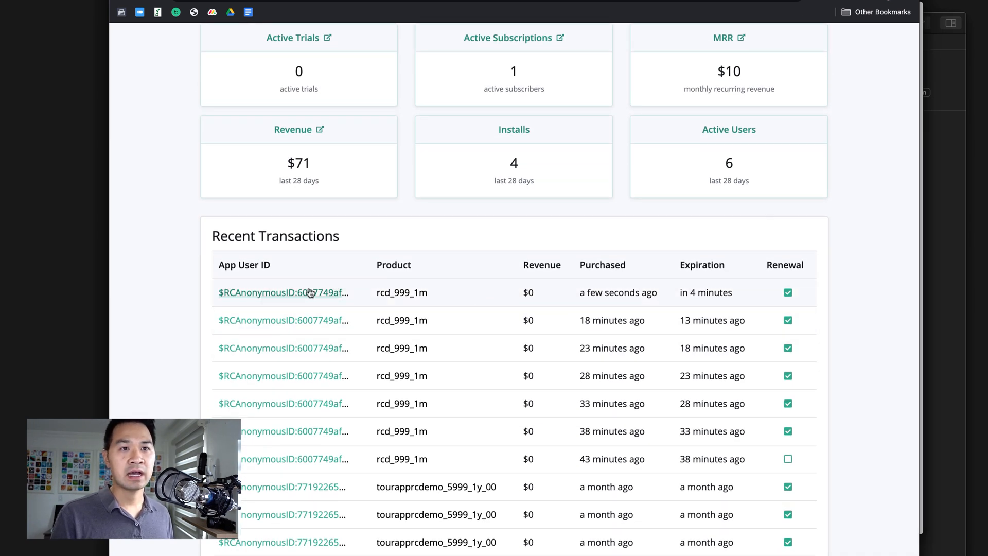
pyautogui.moveTo(410, 293)
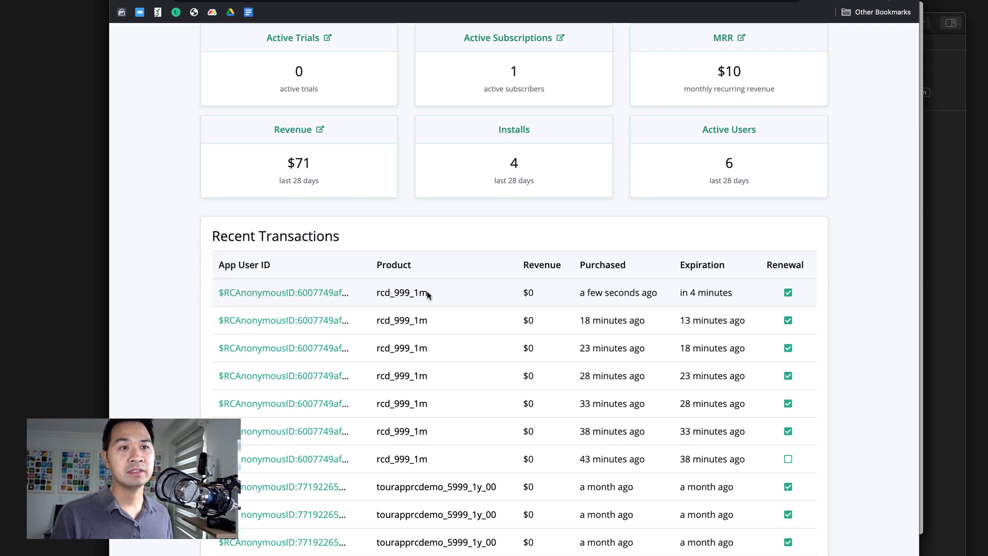
pyautogui.doubleClick(402, 292)
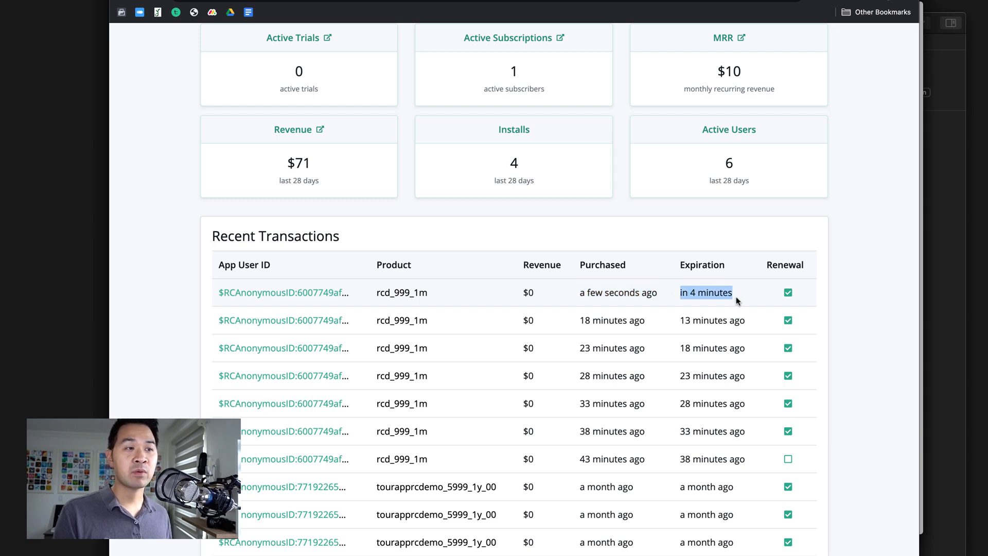
pyautogui.moveTo(798, 291)
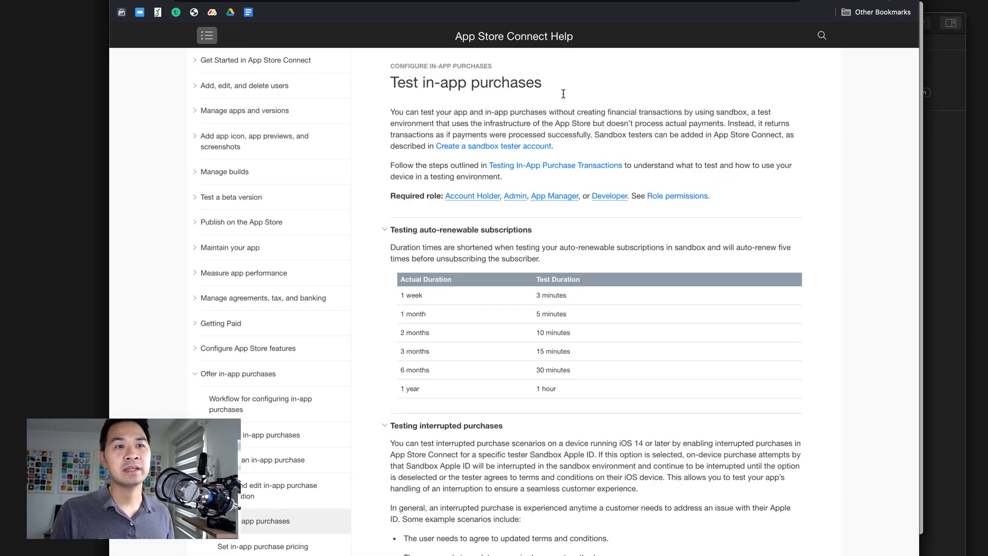
# Step: Highlight that a 1-month subscription lasts 5 minutes in the sandbox duration table
pyautogui.doubleClick(551, 314)
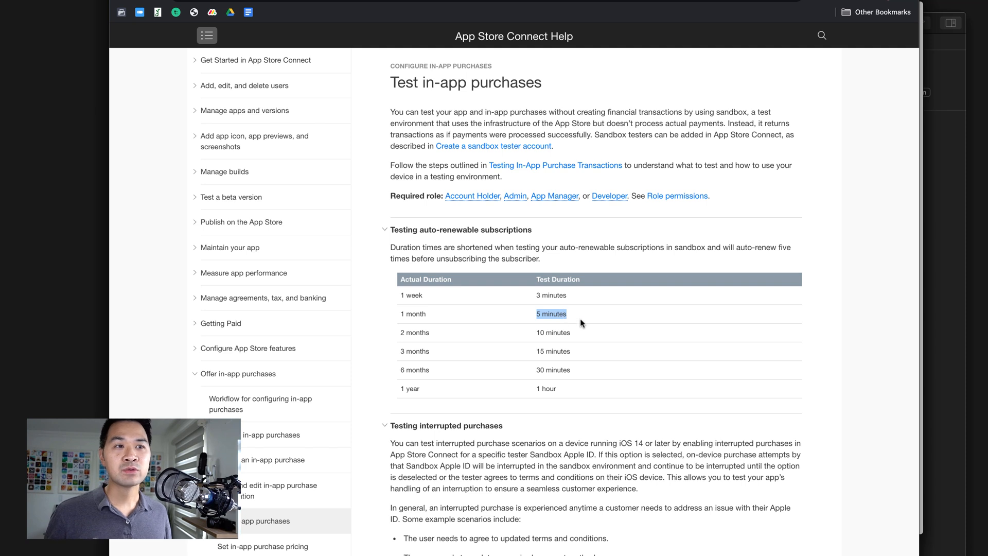
pyautogui.moveTo(390, 316)
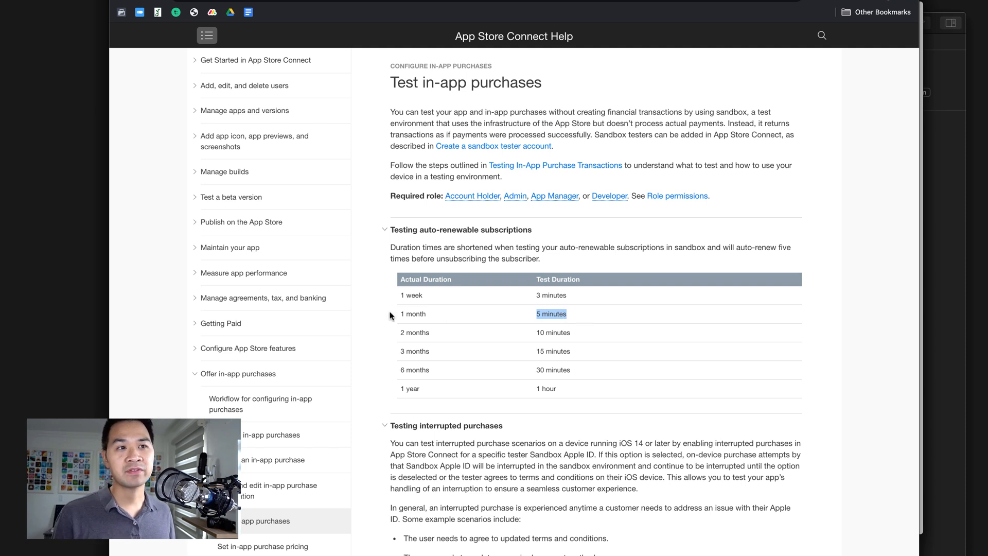
pyautogui.moveTo(573, 318)
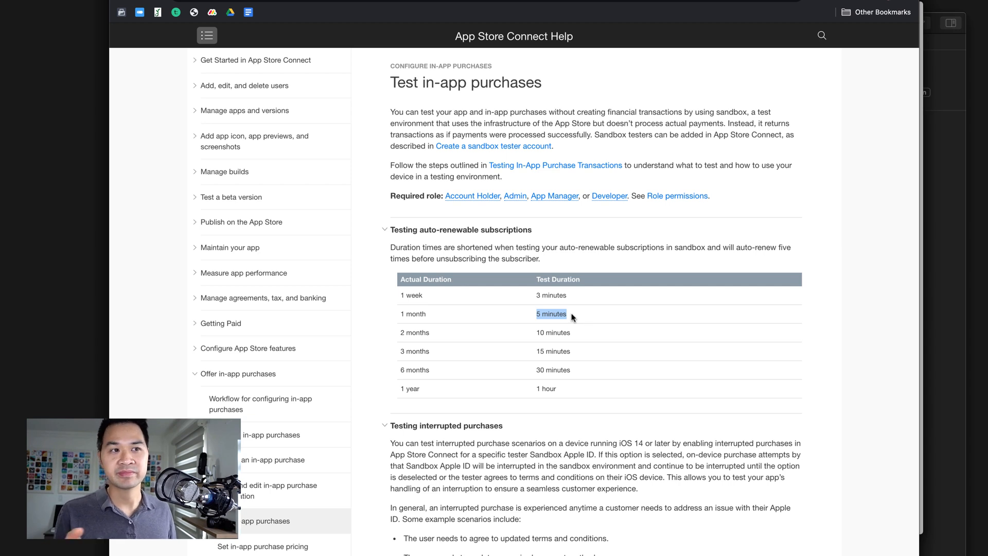
pyautogui.moveTo(394, 394)
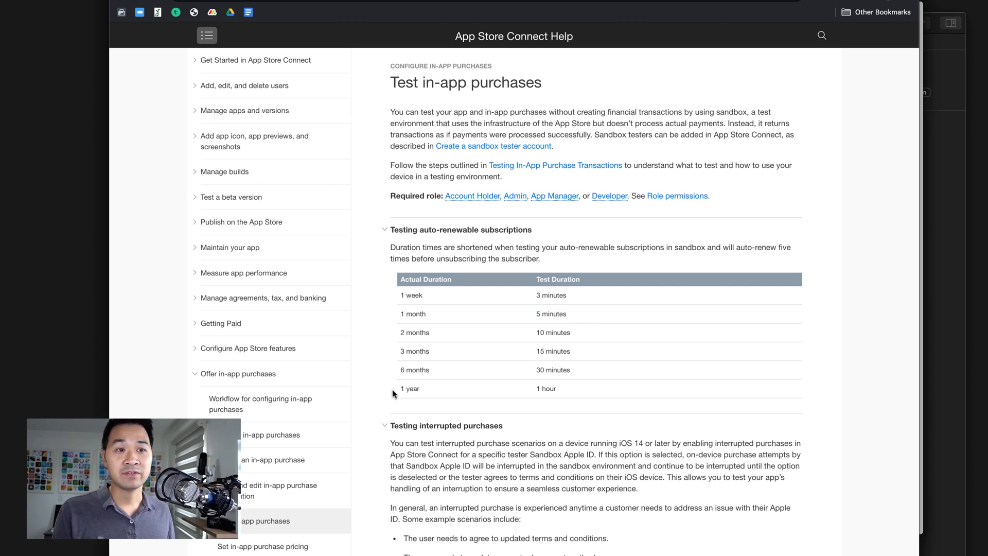
pyautogui.moveTo(504, 397)
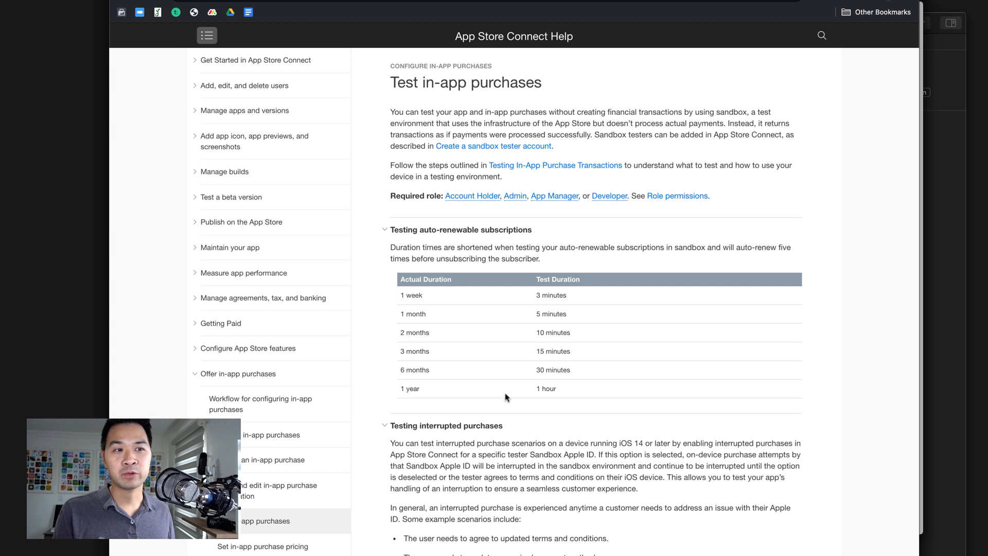
pyautogui.moveTo(557, 391)
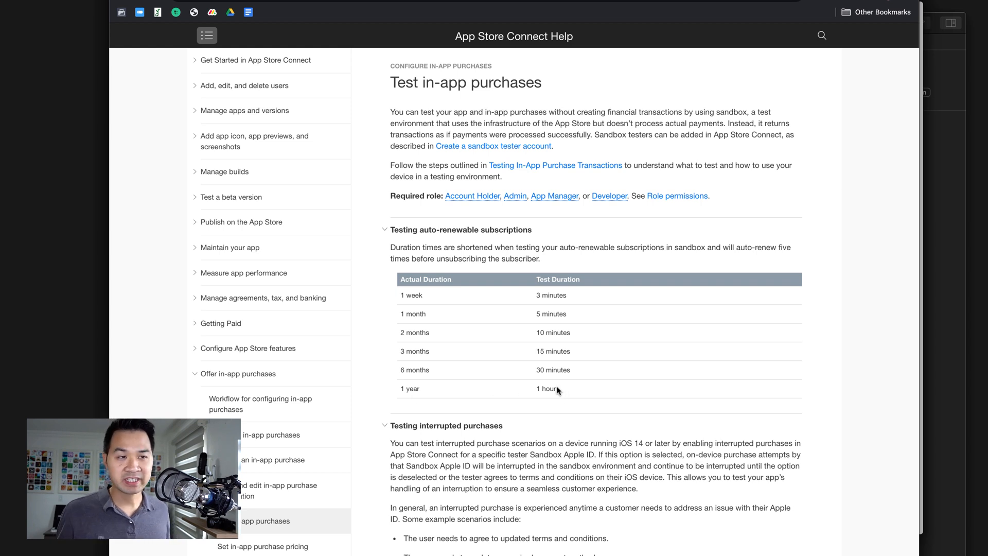
pyautogui.moveTo(540, 308)
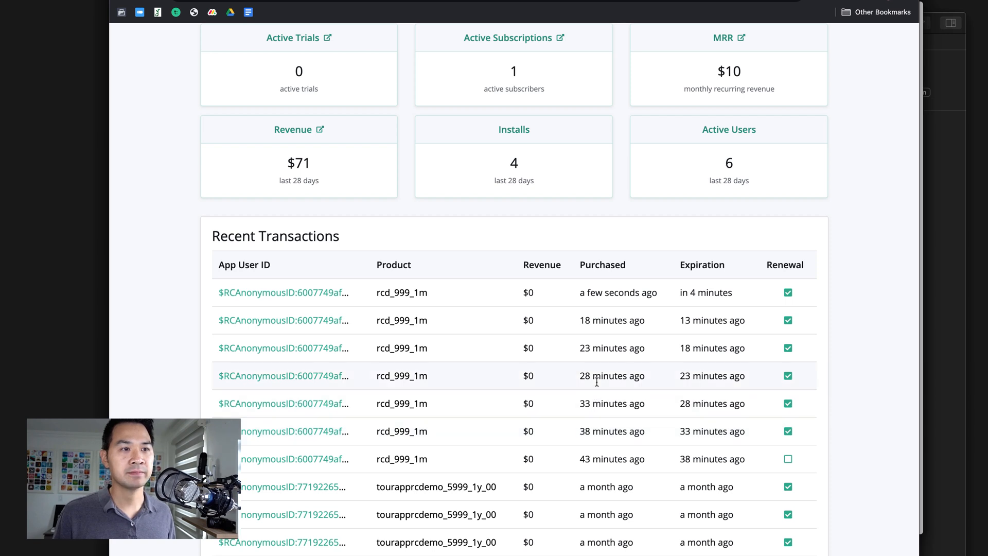
pyautogui.moveTo(728, 347)
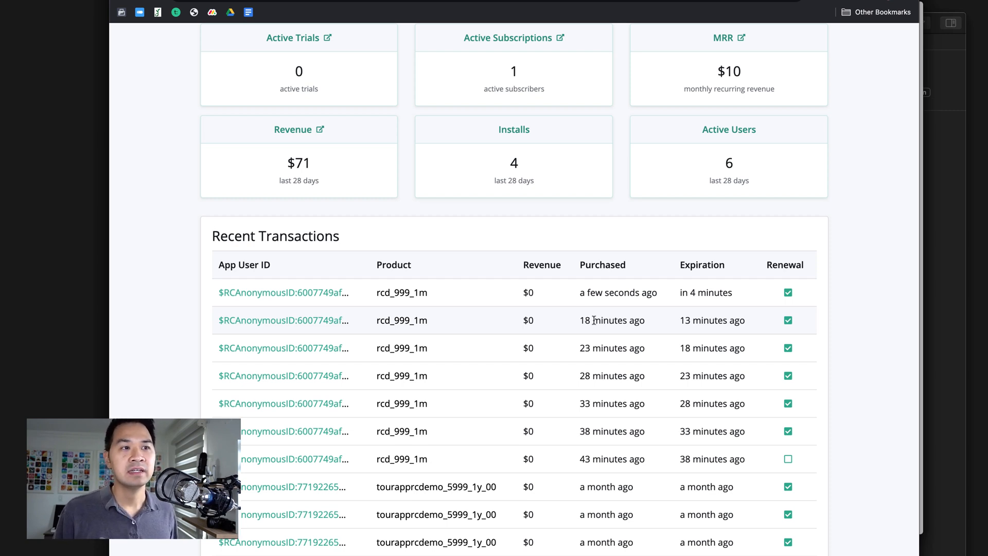
pyautogui.moveTo(629, 404)
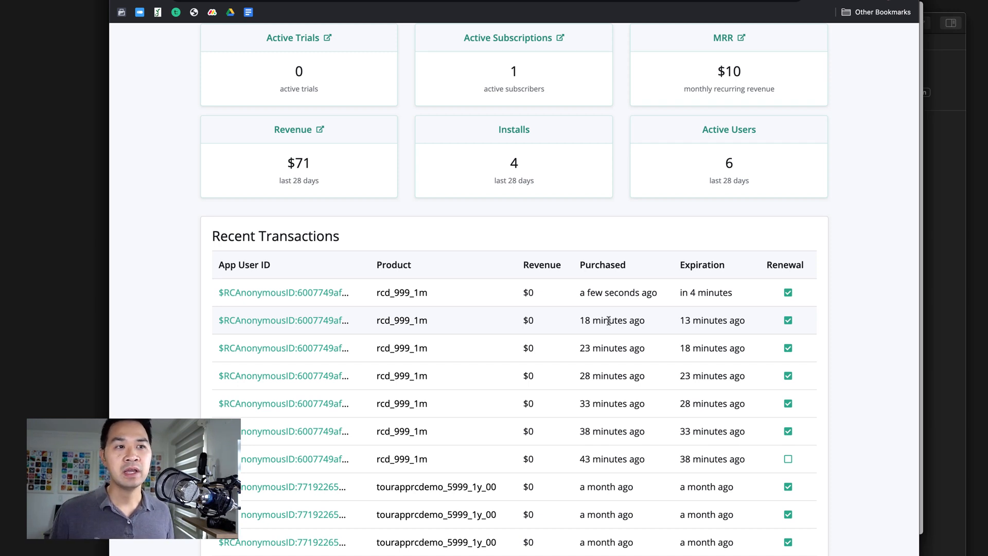
pyautogui.moveTo(606, 343)
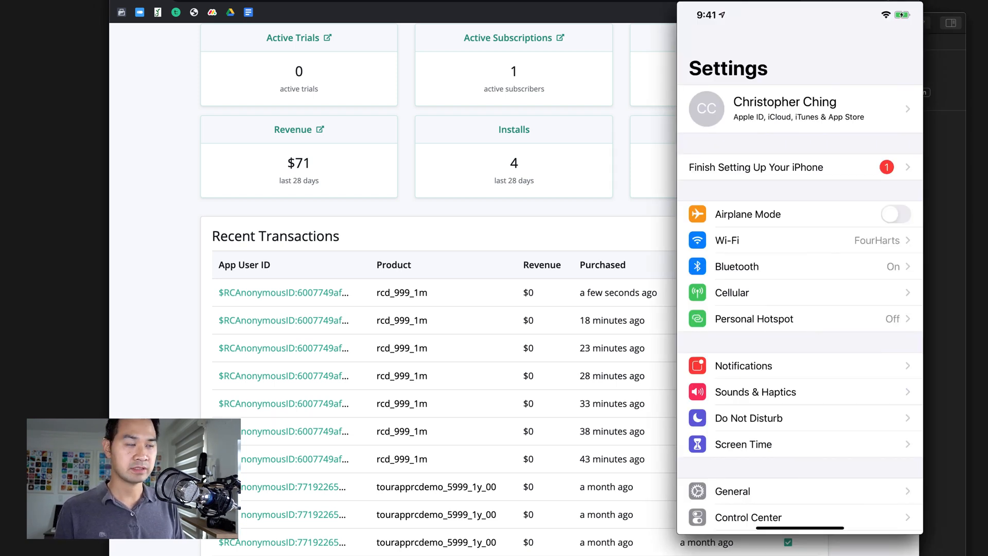
# Step: Show the Apple ID's iTunes & App Store account settings on the iPhone and look over the page
pyautogui.click(799, 108)
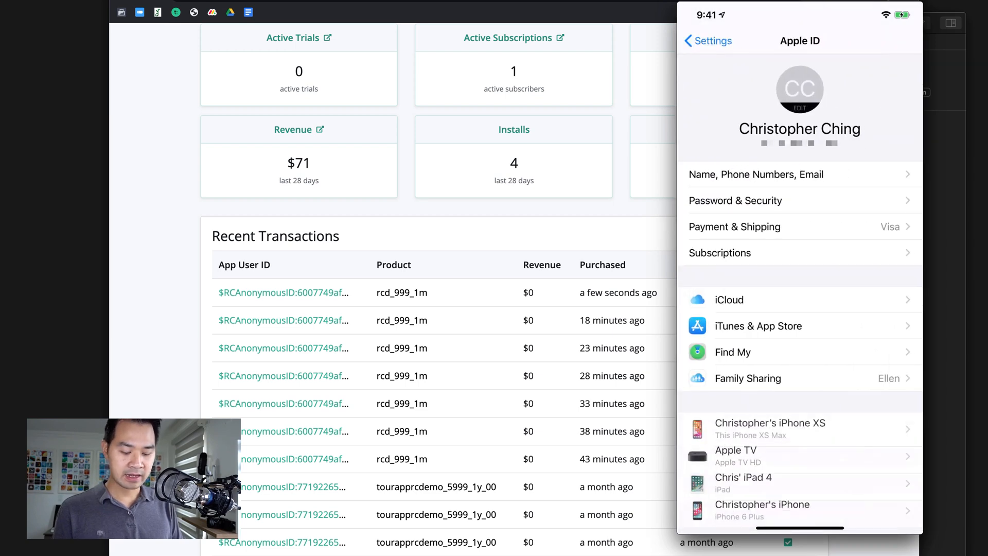
pyautogui.click(758, 326)
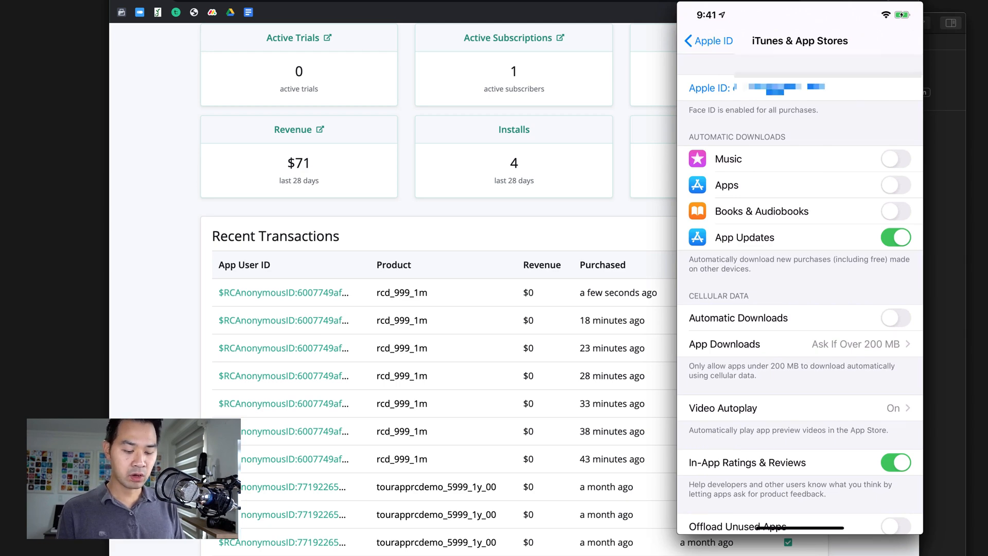
pyautogui.scroll(-3)
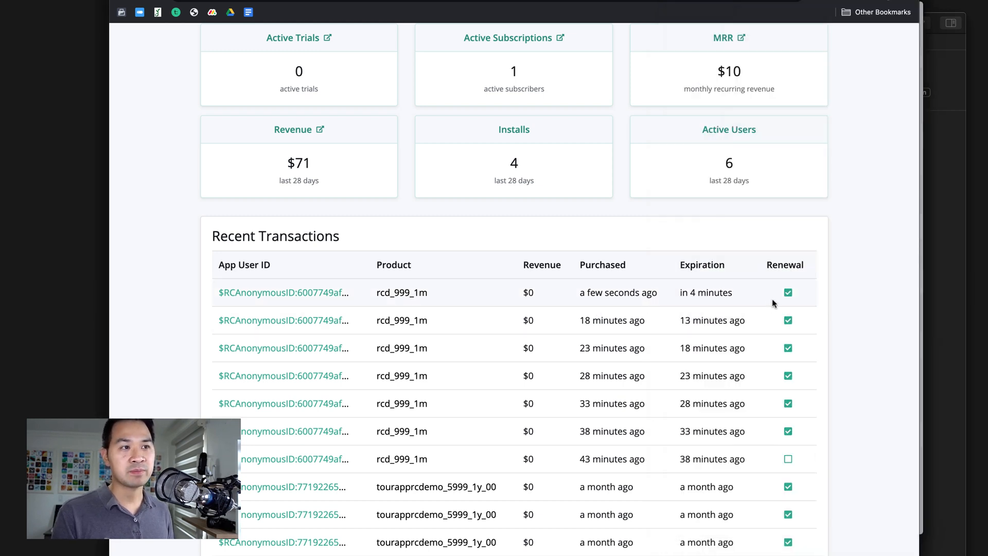
pyautogui.moveTo(674, 302)
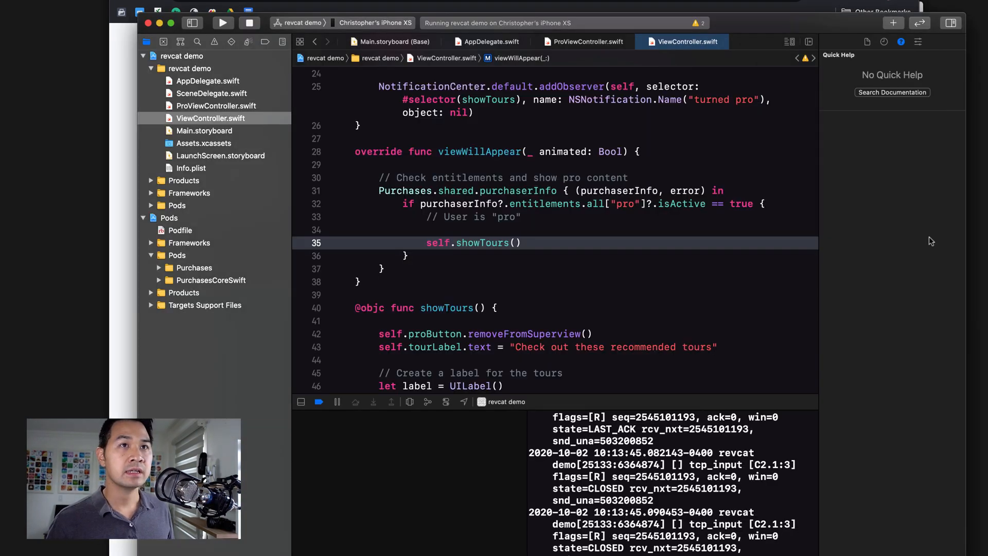
# Step: Stop the revcat demo on the iPhone XS and run it again from Xcode
pyautogui.click(249, 23)
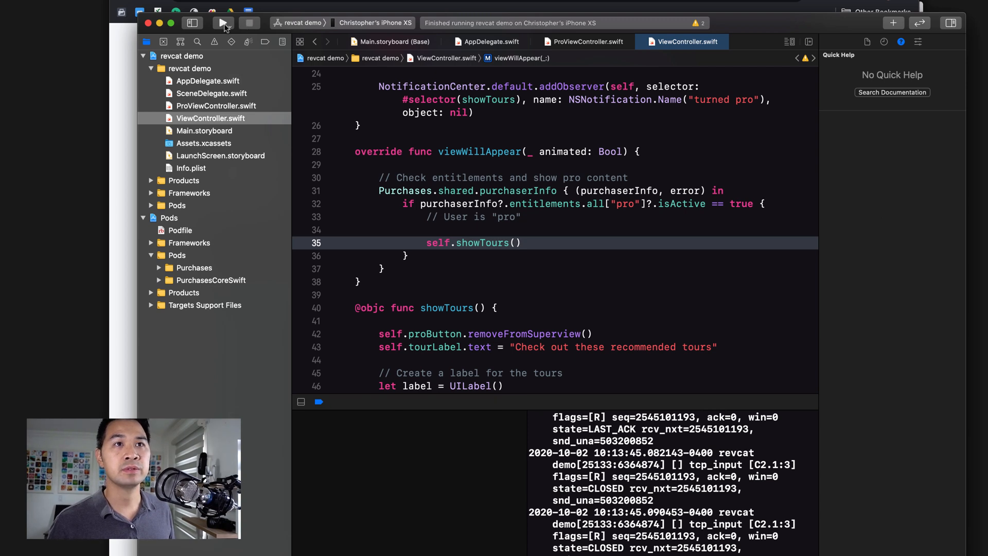
pyautogui.click(223, 23)
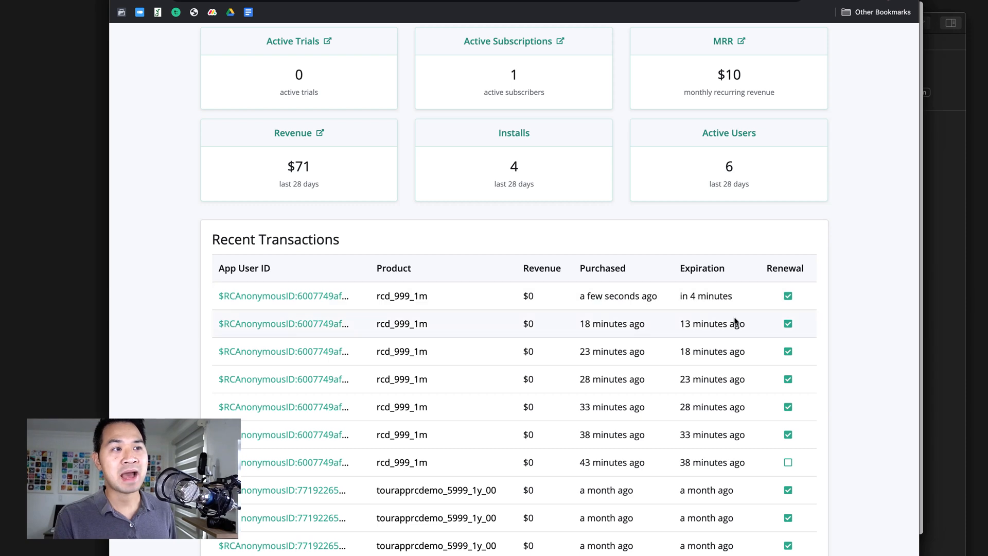
pyautogui.moveTo(779, 296)
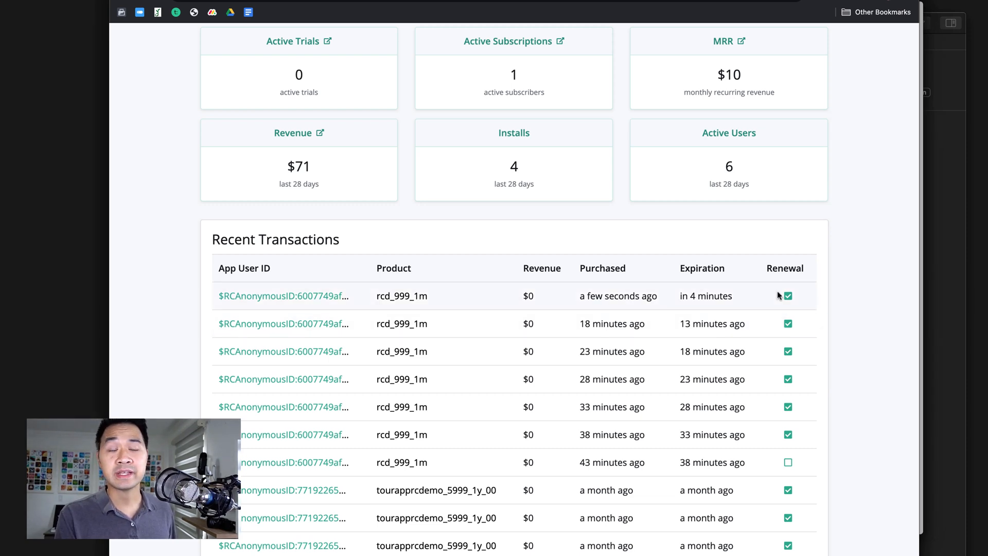